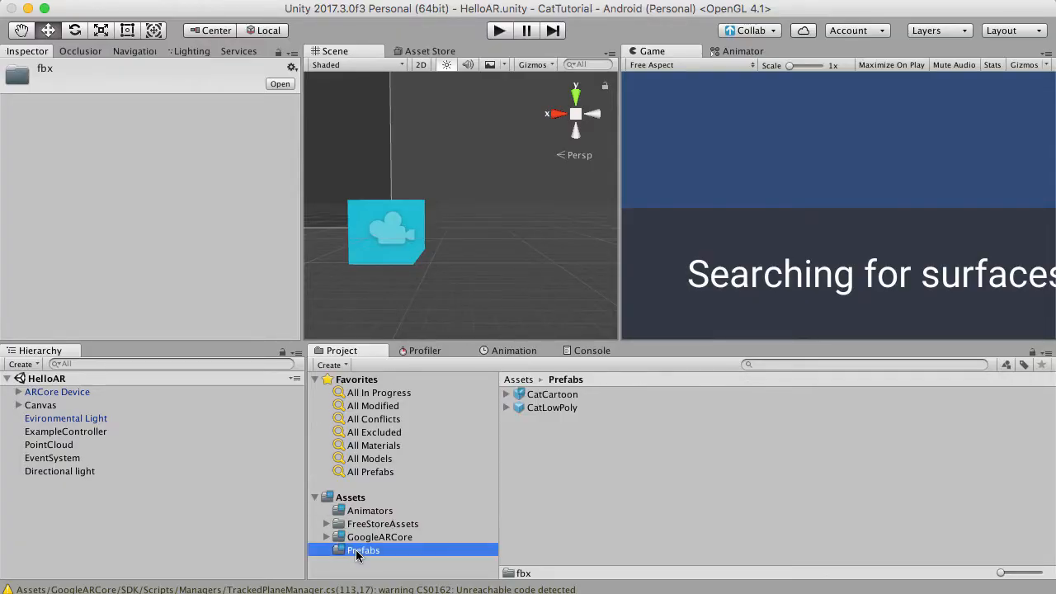
# - Select the CatCartoon prefab in Prefabs to show its Follow Game Object settings
pyautogui.click(552, 394)
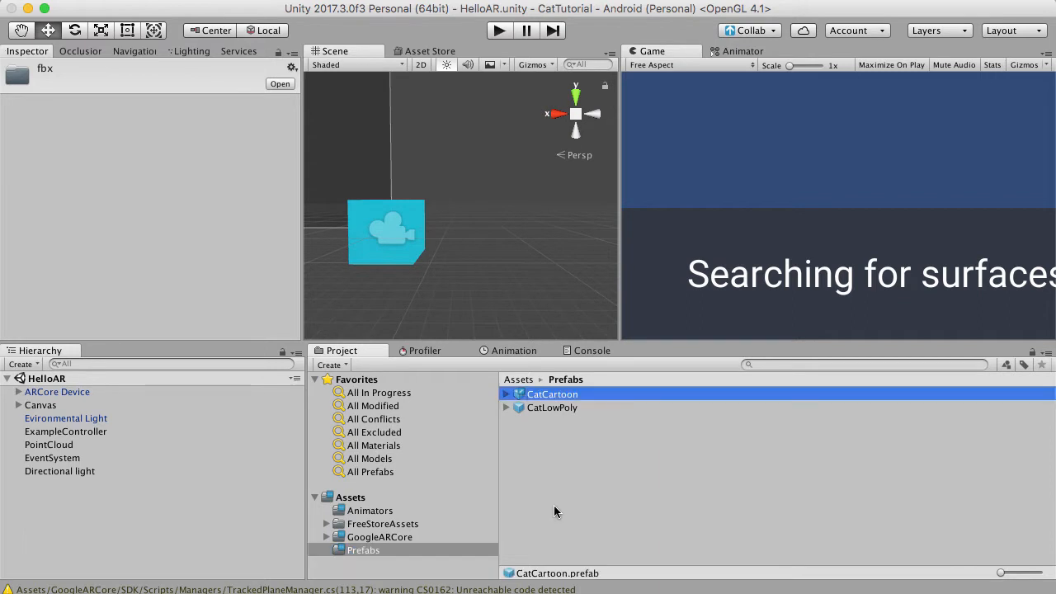
pyautogui.click(552, 393)
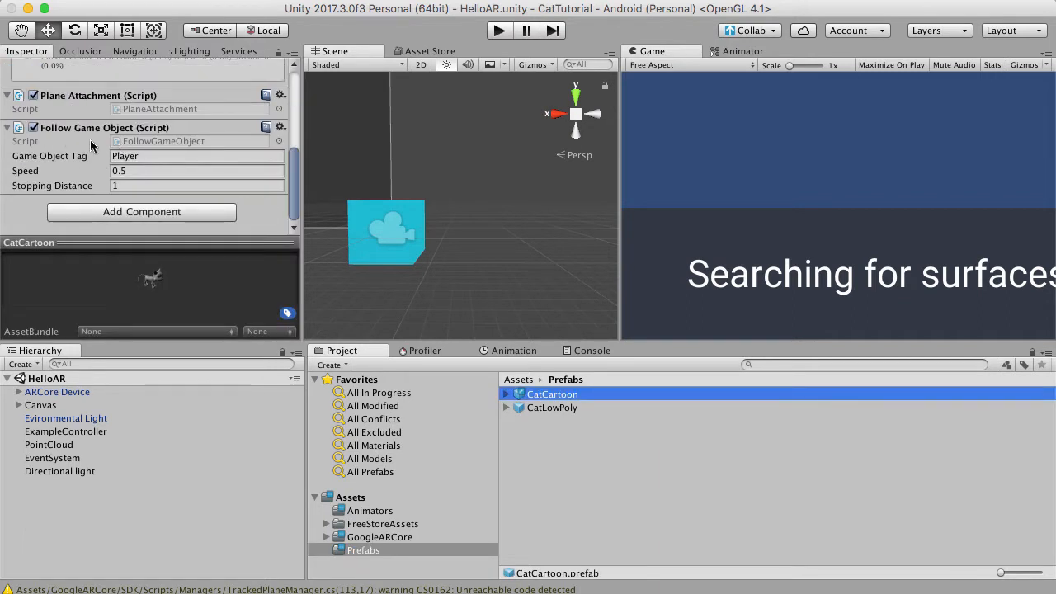
pyautogui.moveTo(109, 157)
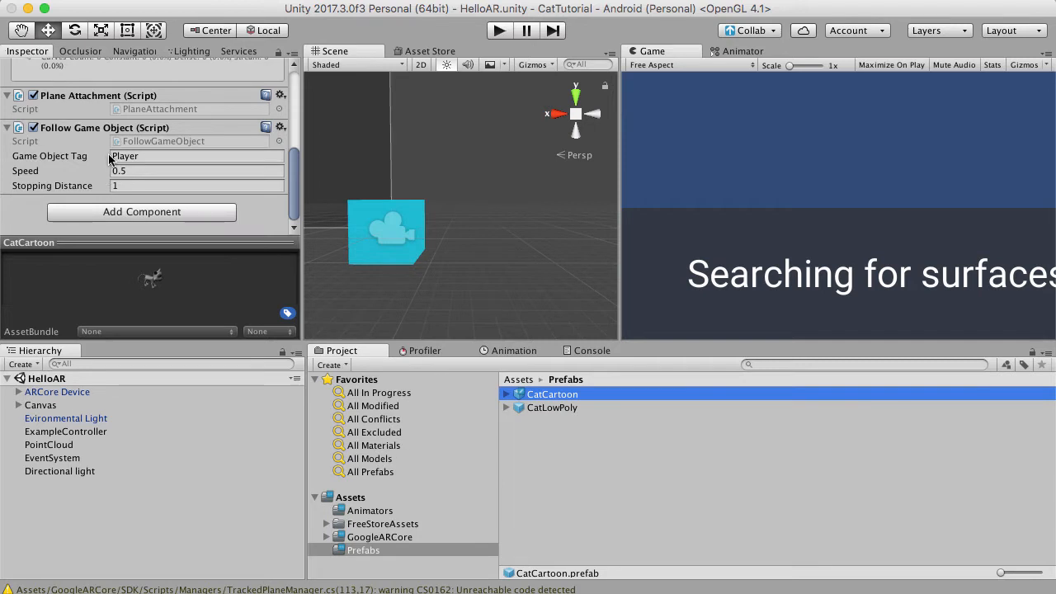
pyautogui.moveTo(43, 201)
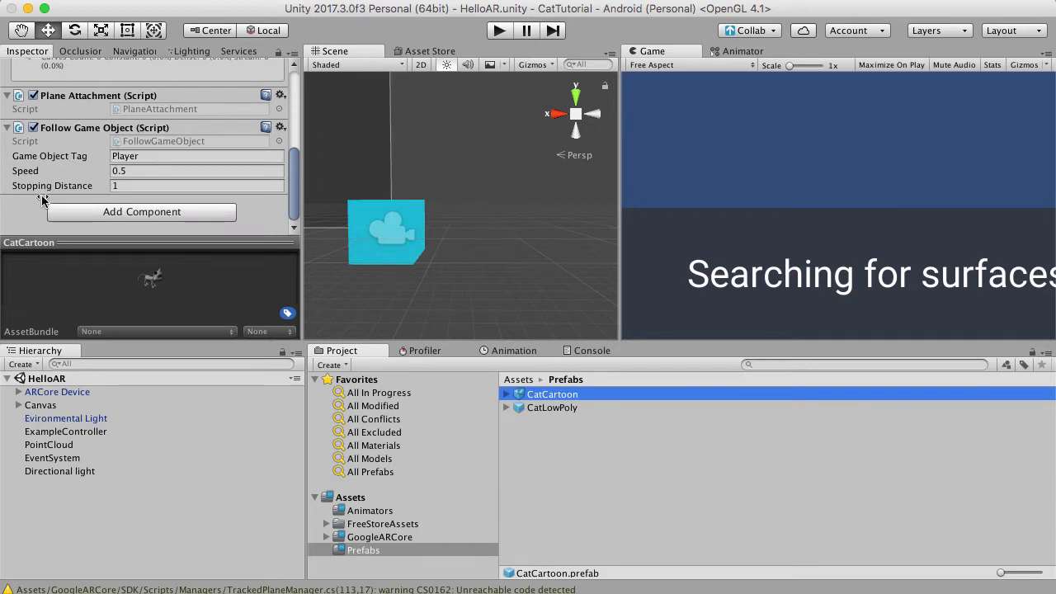
pyautogui.moveTo(44, 162)
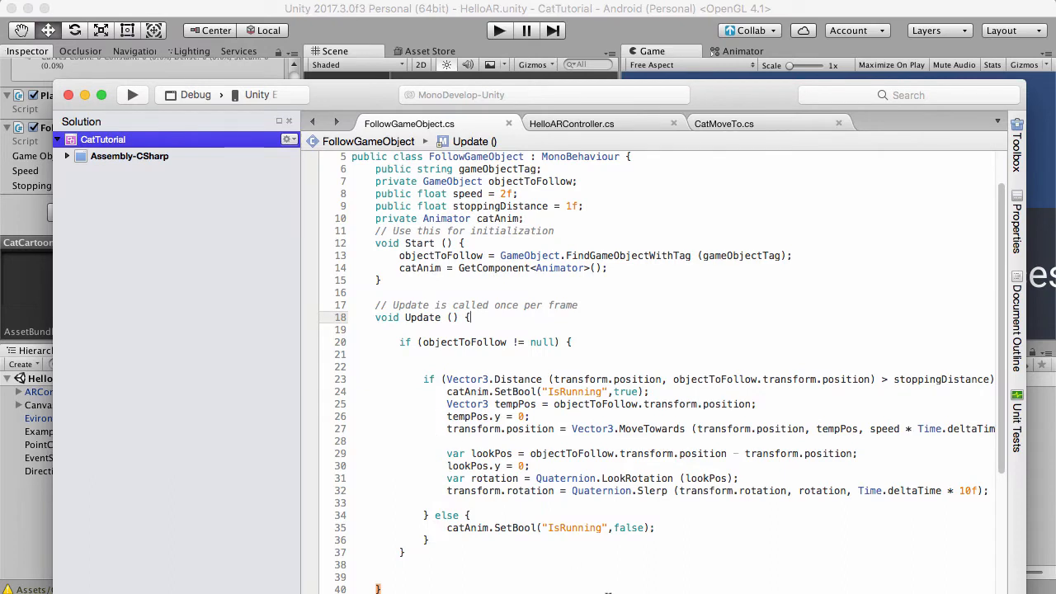
pyautogui.moveTo(886, 354)
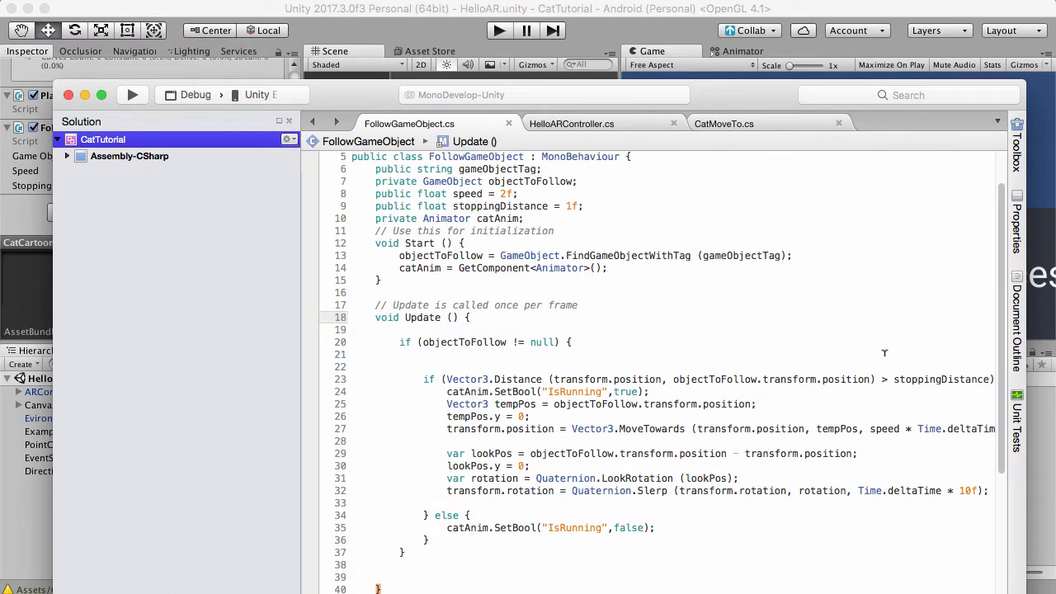
pyautogui.moveTo(888, 427)
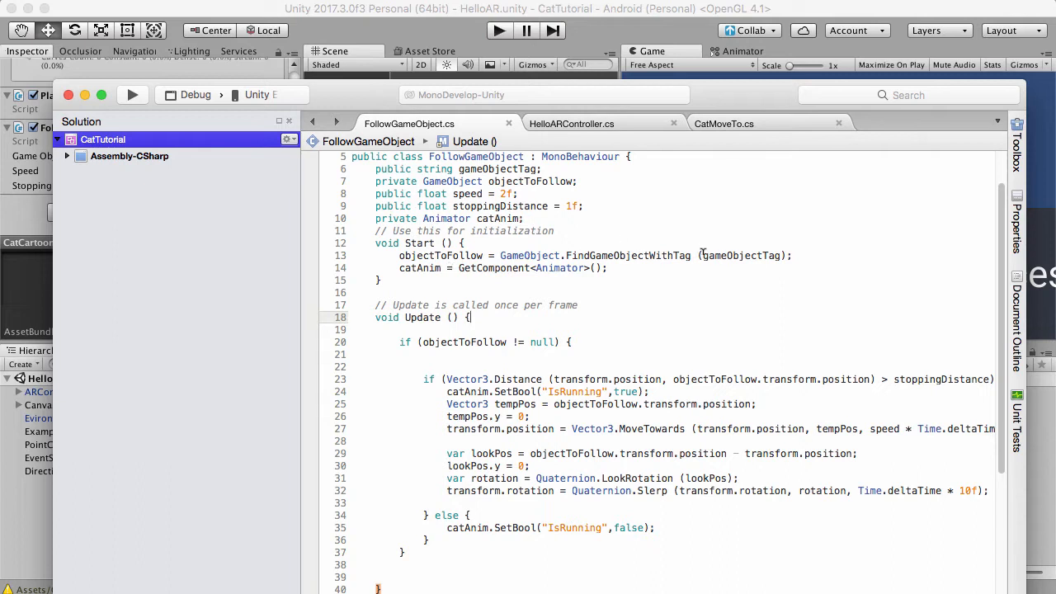
# - Highlight gameObjectTag in Start() of FollowGameObject.cs to see how the target is found
pyautogui.doubleClick(740, 255)
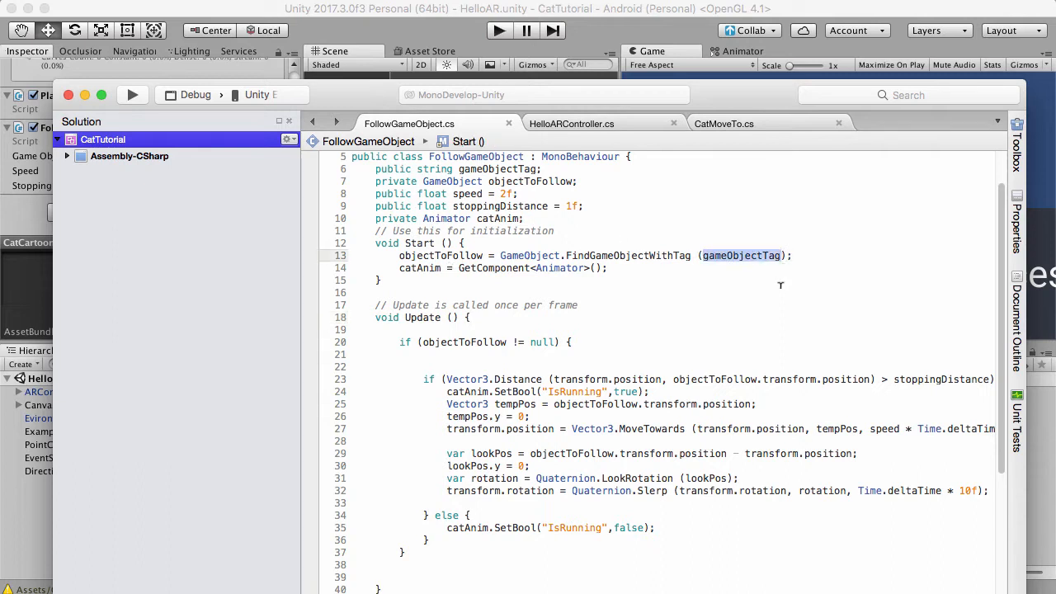
pyautogui.moveTo(776, 284)
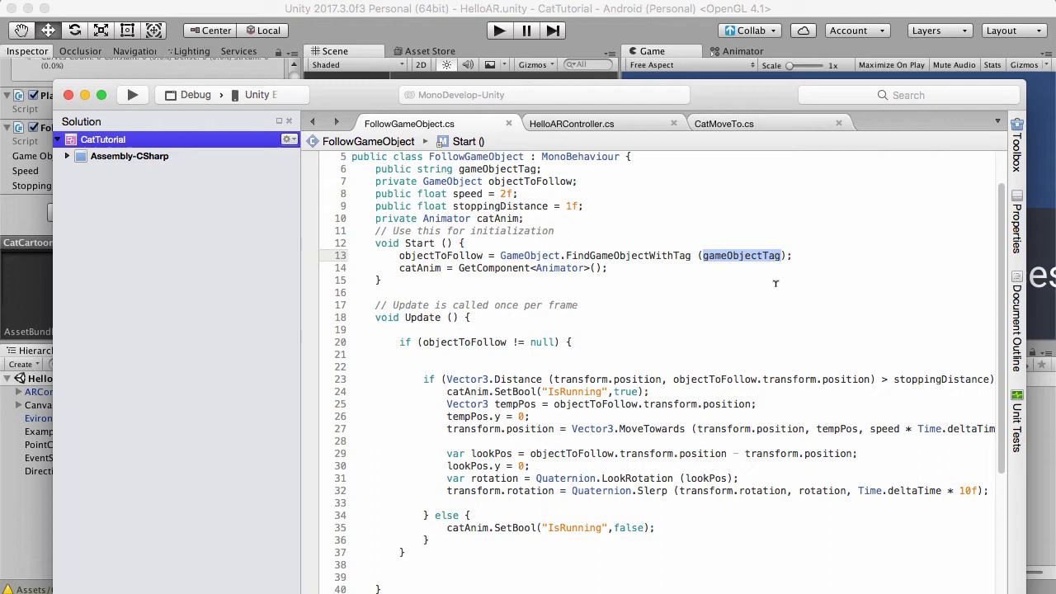
pyautogui.moveTo(737, 287)
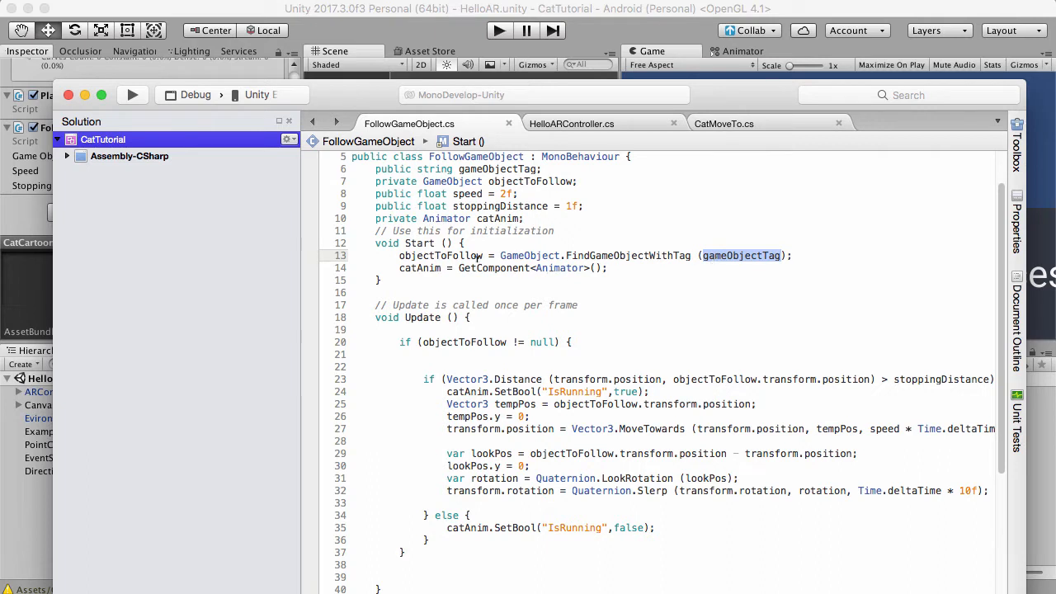
pyautogui.moveTo(478, 268)
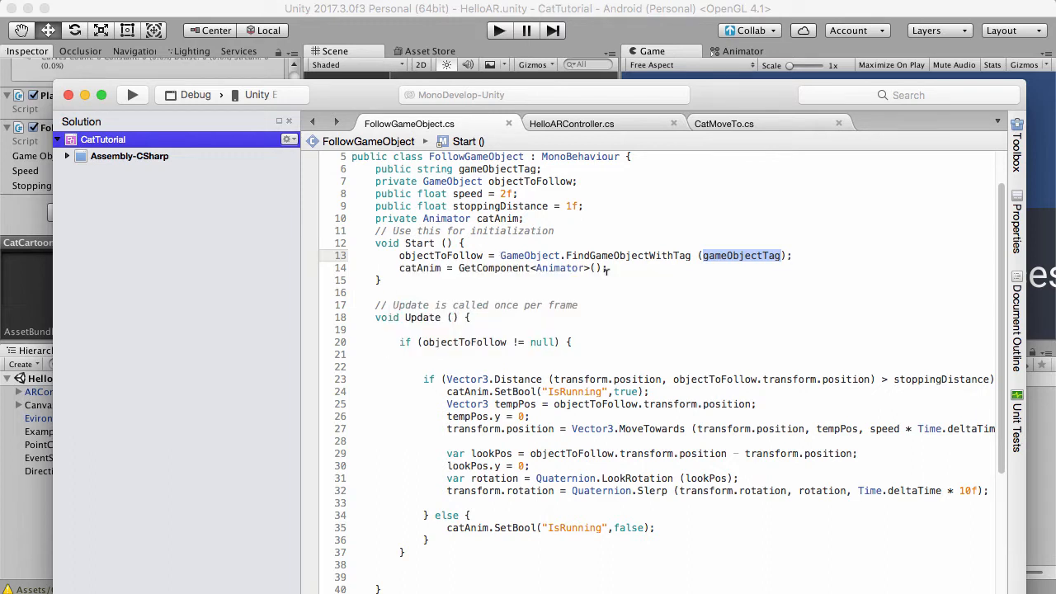
pyautogui.moveTo(755, 128)
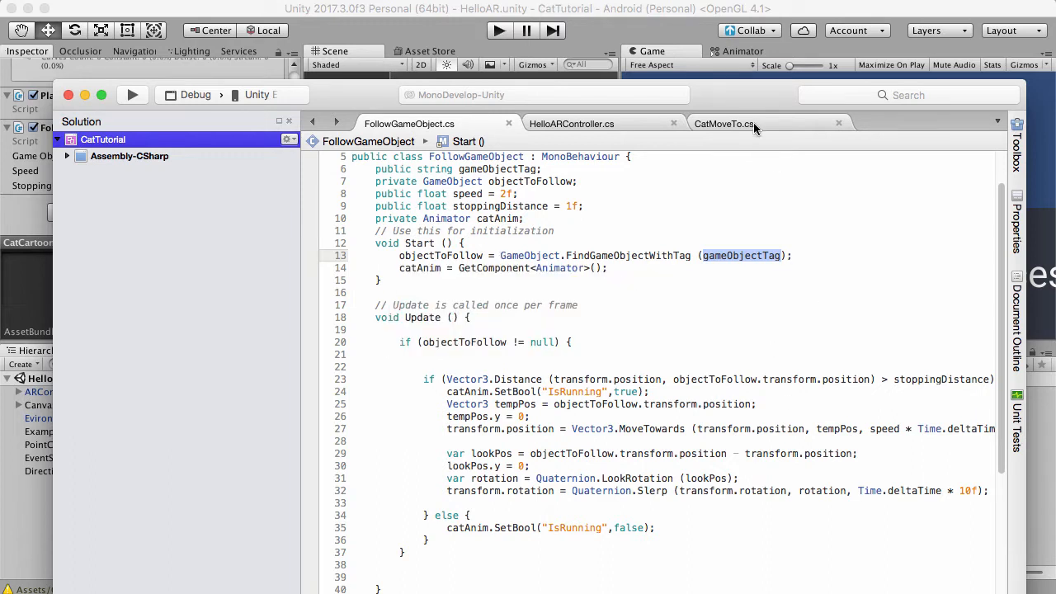
pyautogui.moveTo(759, 135)
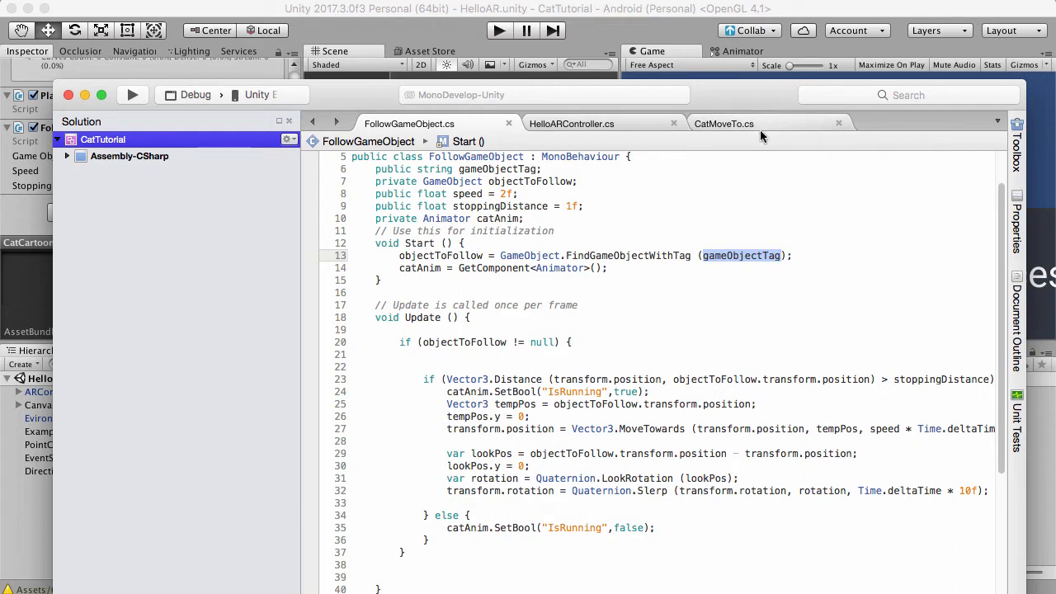
pyautogui.moveTo(767, 142)
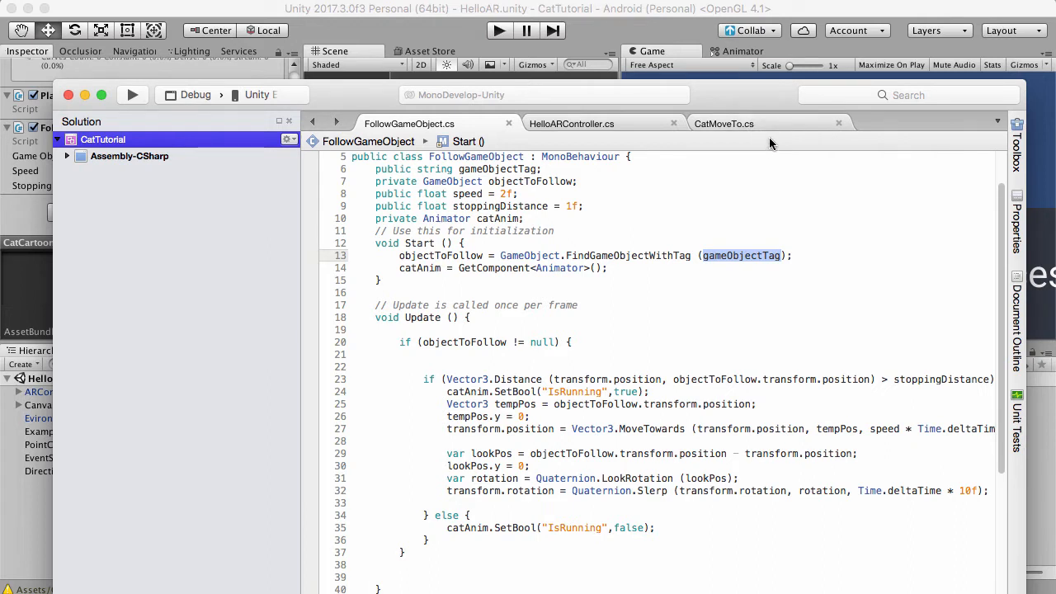
pyautogui.moveTo(763, 171)
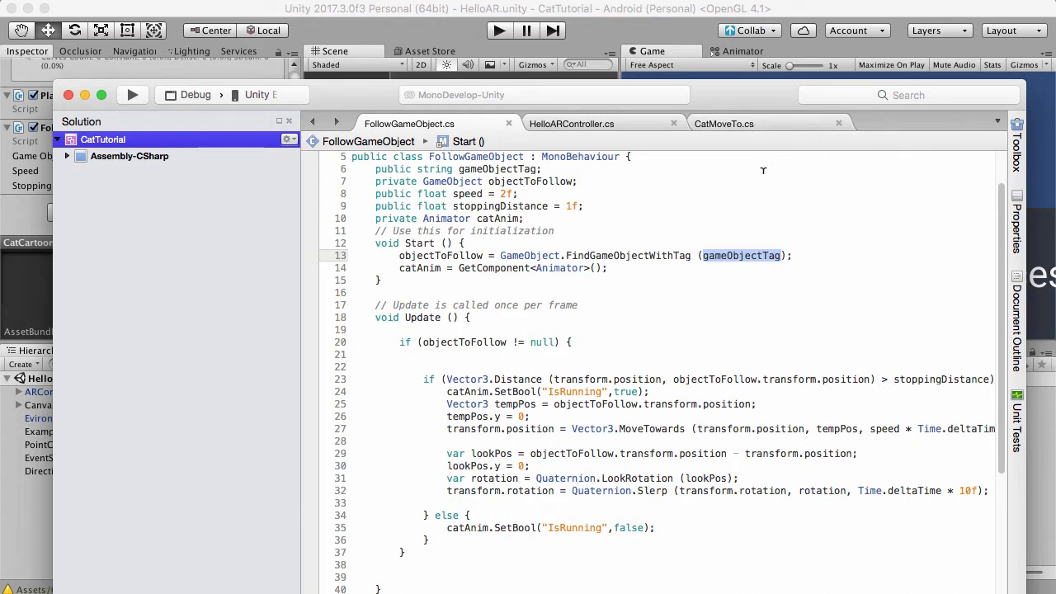
pyautogui.moveTo(758, 194)
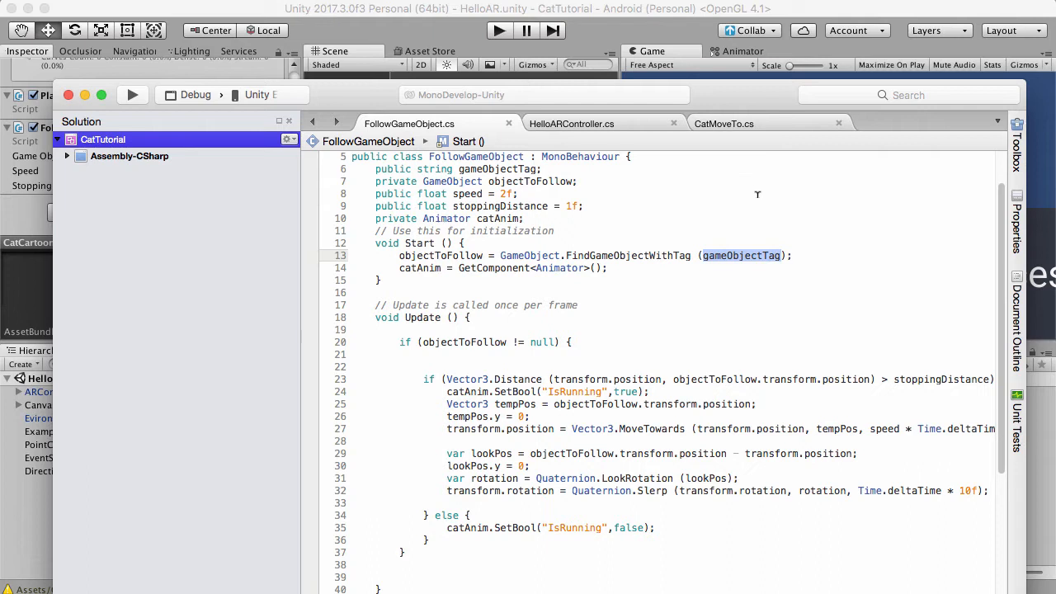
pyautogui.moveTo(760, 360)
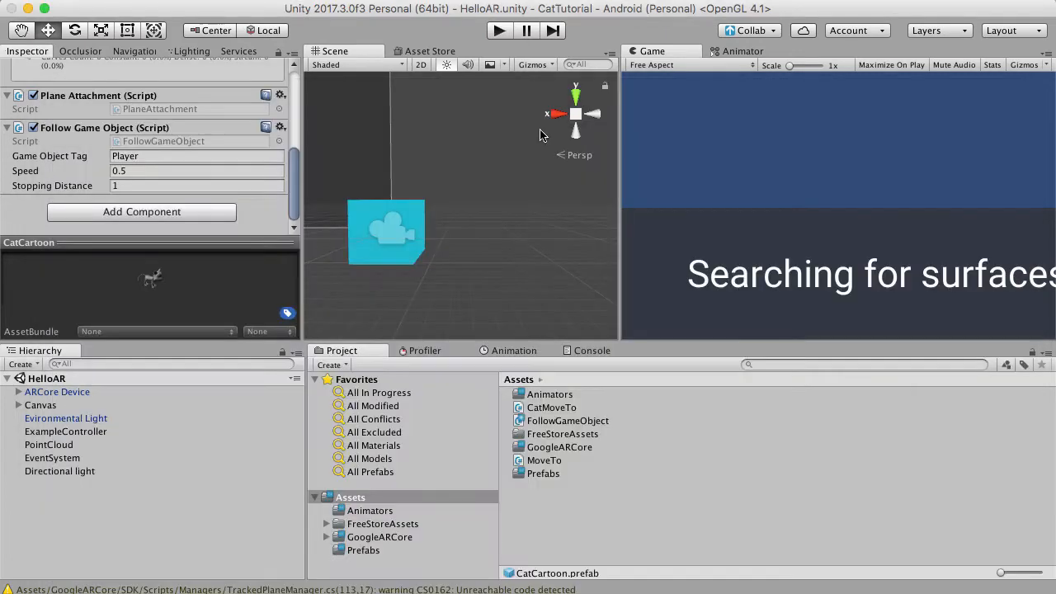
pyautogui.moveTo(564, 419)
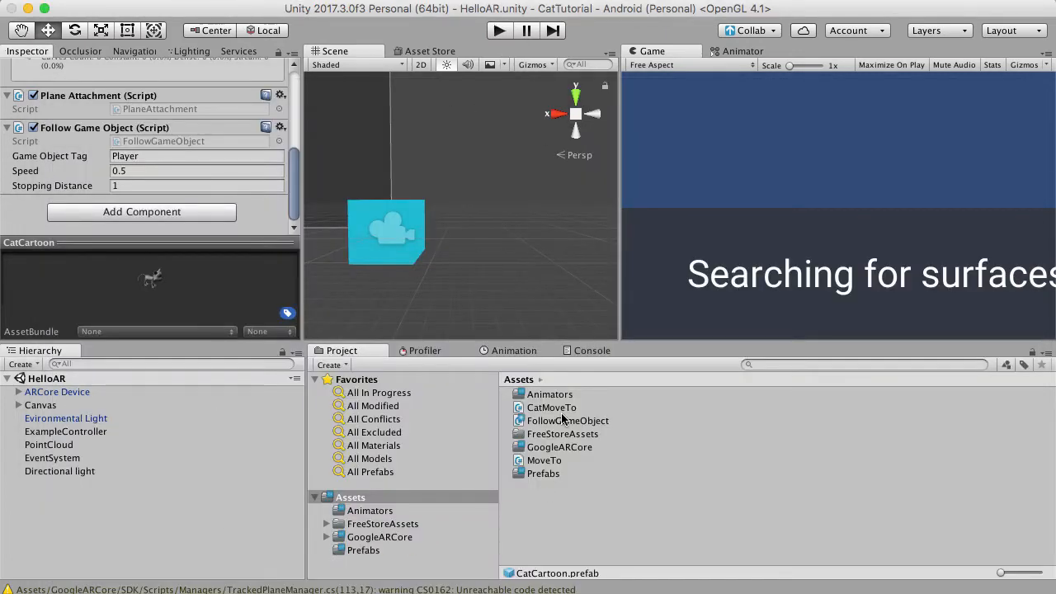
pyautogui.moveTo(543, 463)
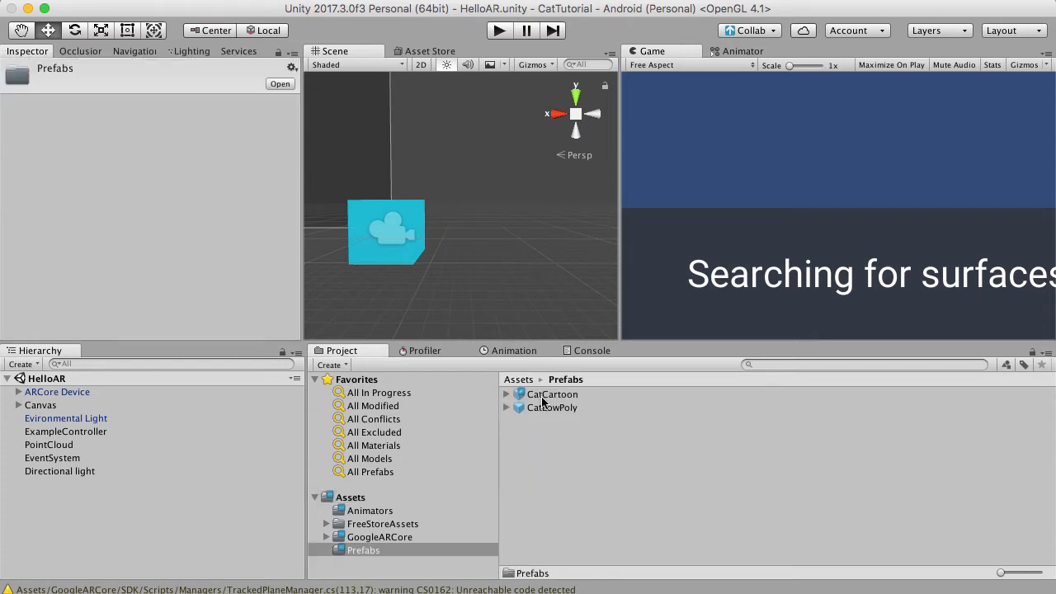
# - Add a CatCartoon prefab instance to the HelloAR scene
pyautogui.click(552, 394)
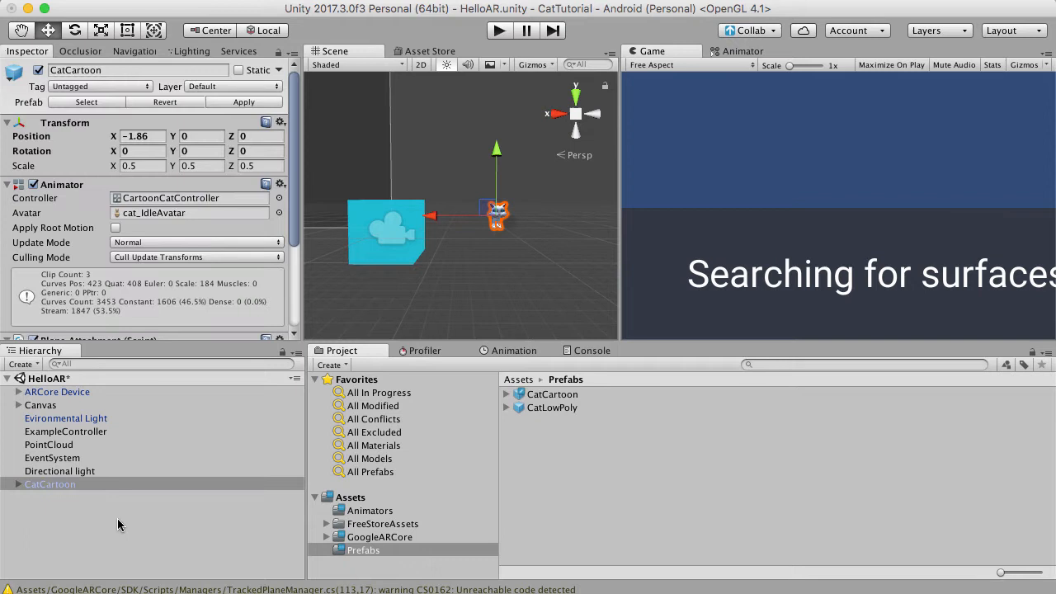
pyautogui.click(498, 30)
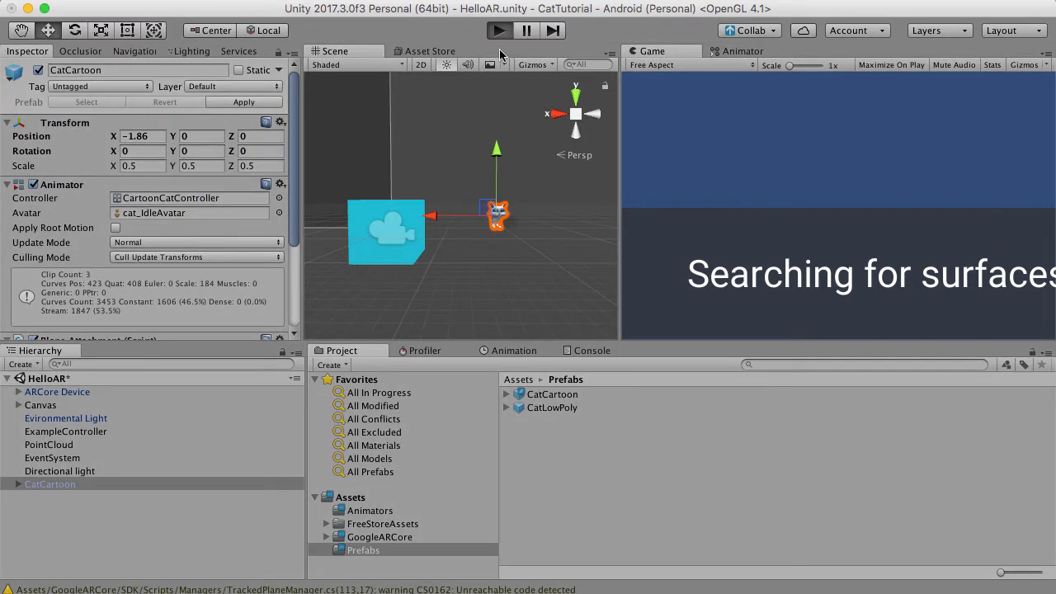
# - Enter Play mode and lift ARCore Device's First Person Camera to Y 1.5
pyautogui.click(499, 31)
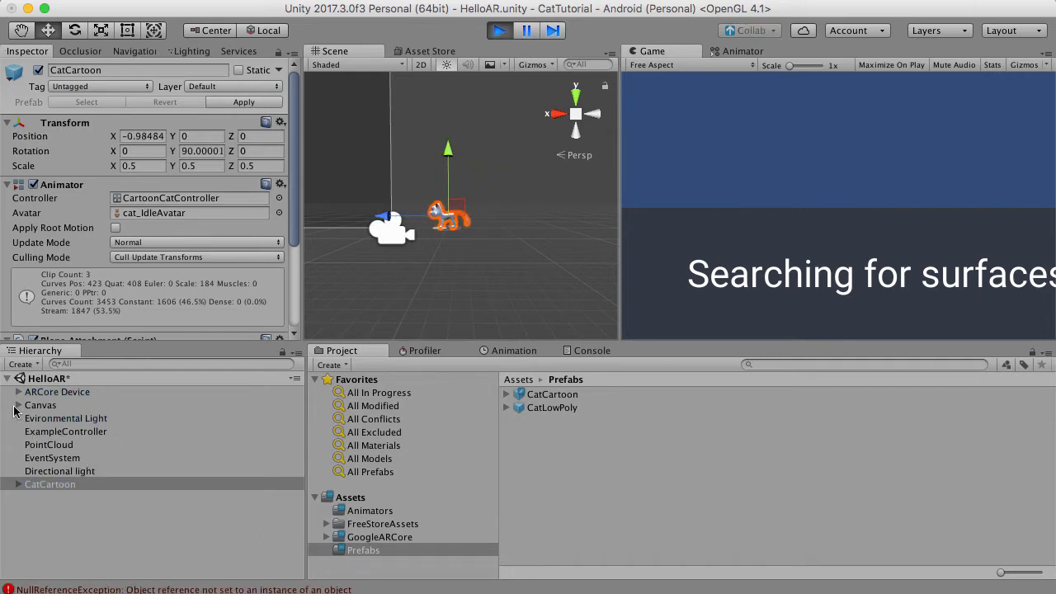
pyautogui.click(18, 392)
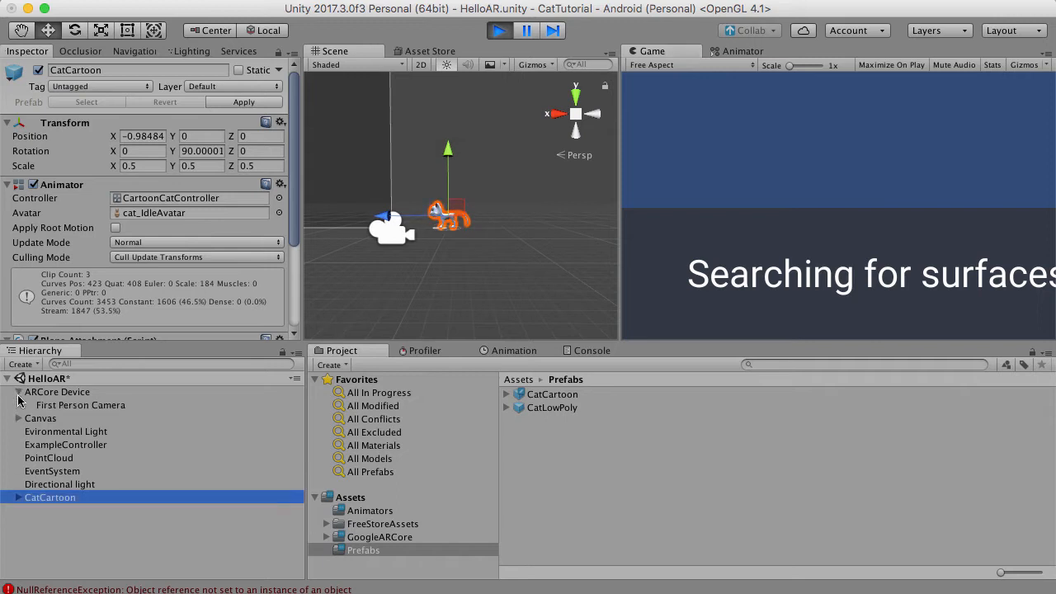
pyautogui.click(80, 404)
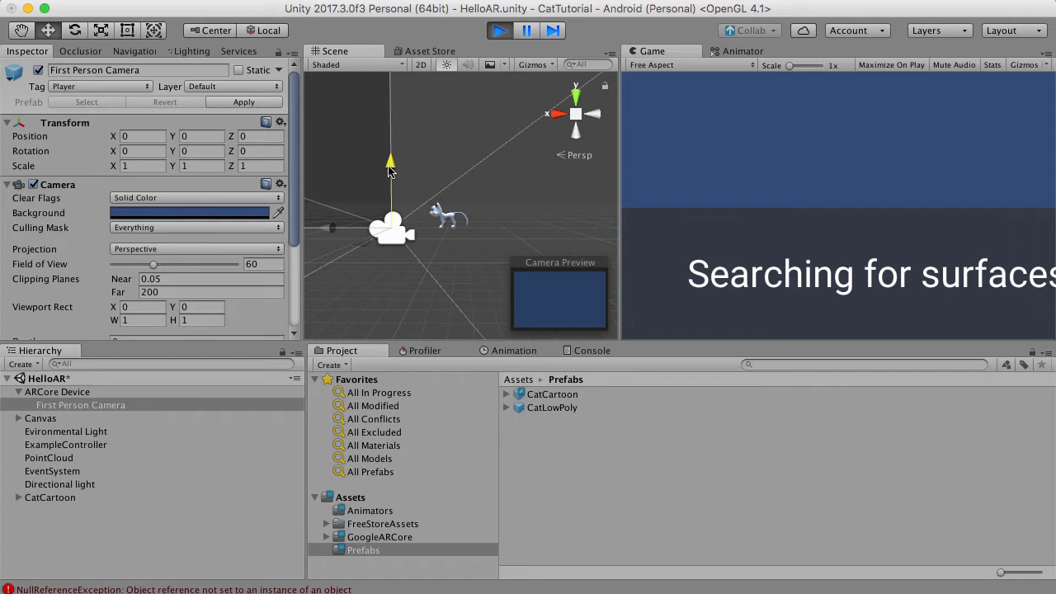
pyautogui.moveTo(390, 163); pyautogui.dragTo(390, 128)
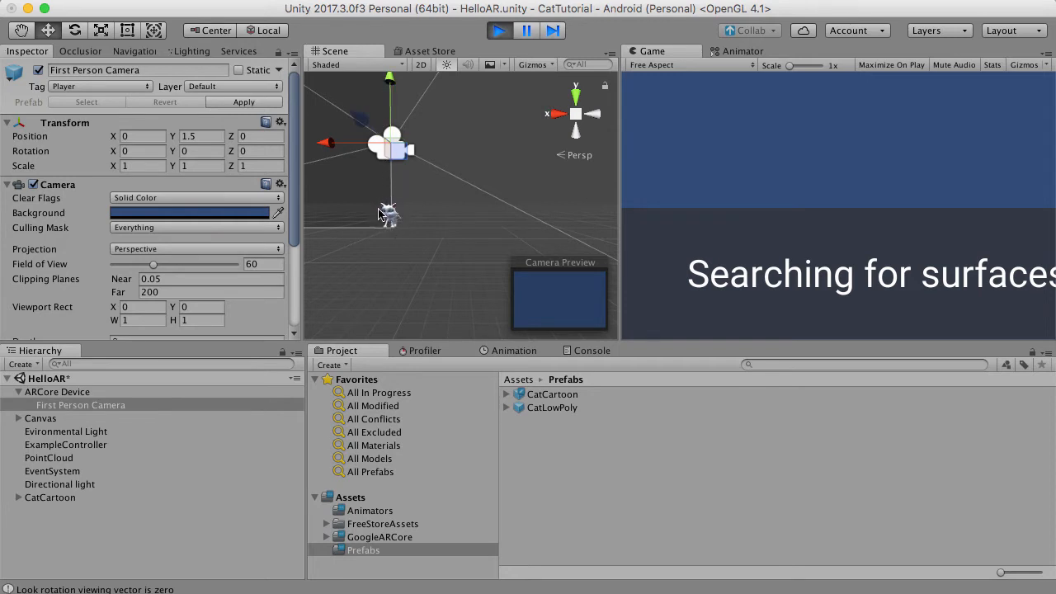
pyautogui.moveTo(439, 221)
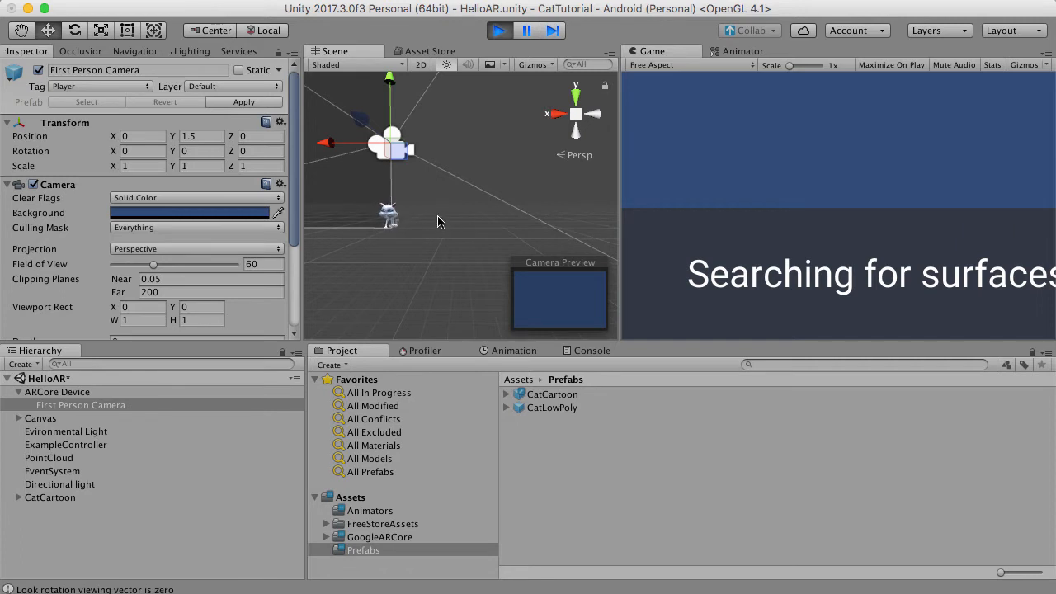
pyautogui.moveTo(396, 169)
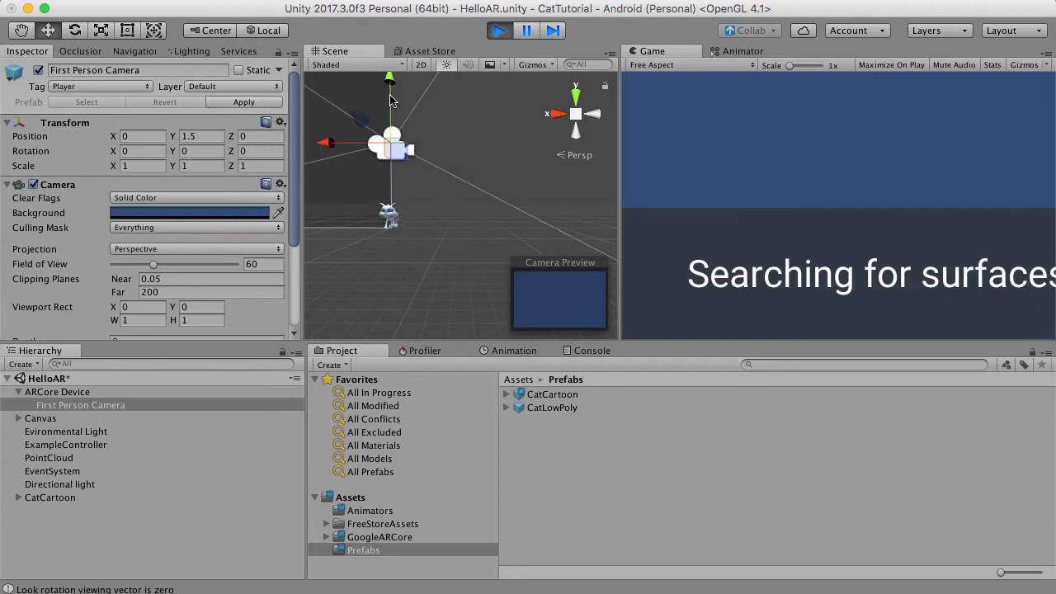
pyautogui.moveTo(382, 230)
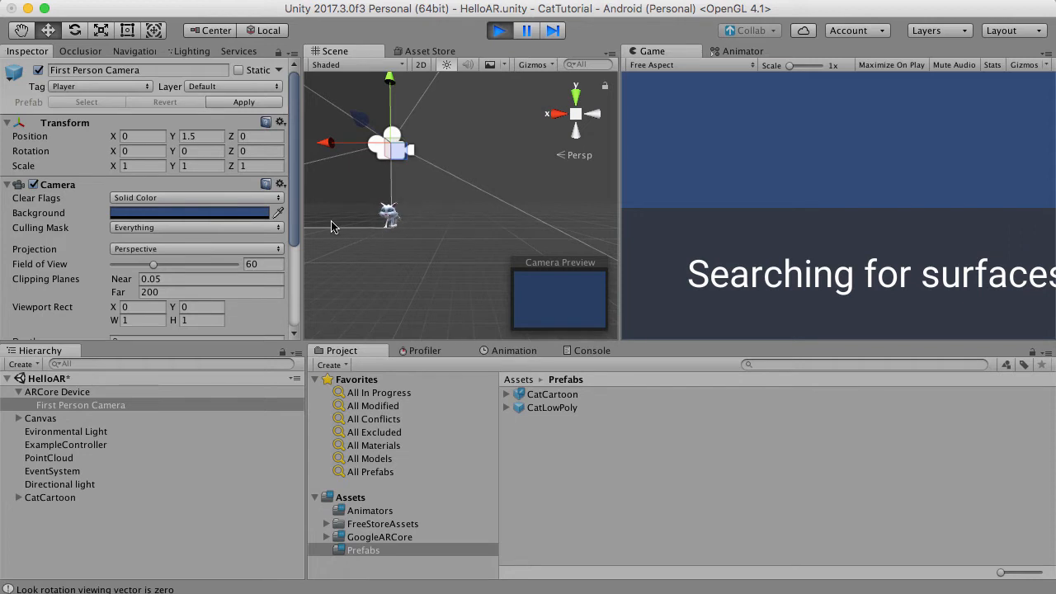
pyautogui.moveTo(427, 230)
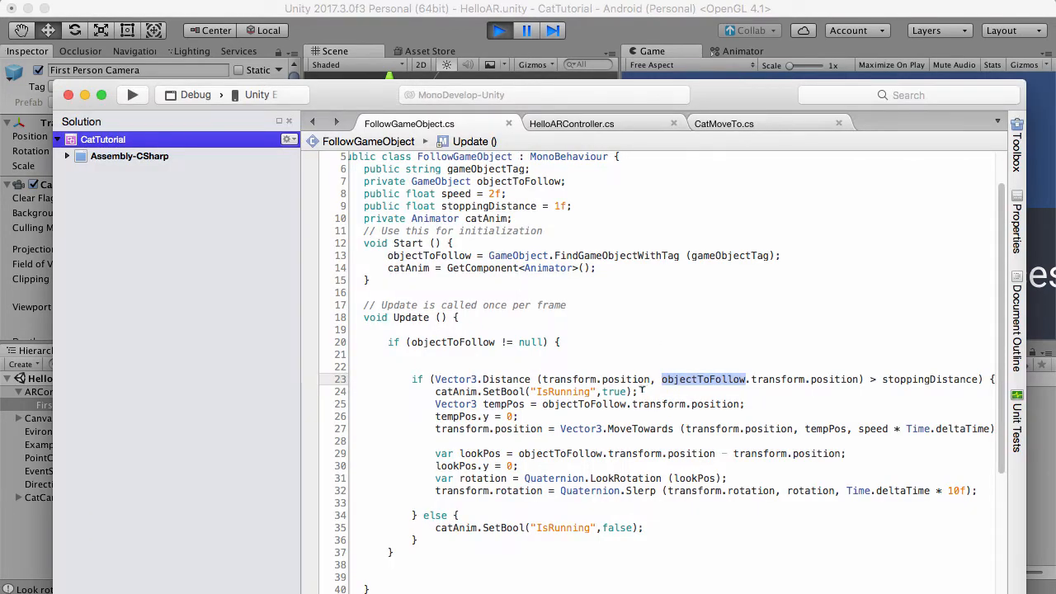
# - Select objectToFollow on line 13 and search the script for it
pyautogui.click(385, 255)
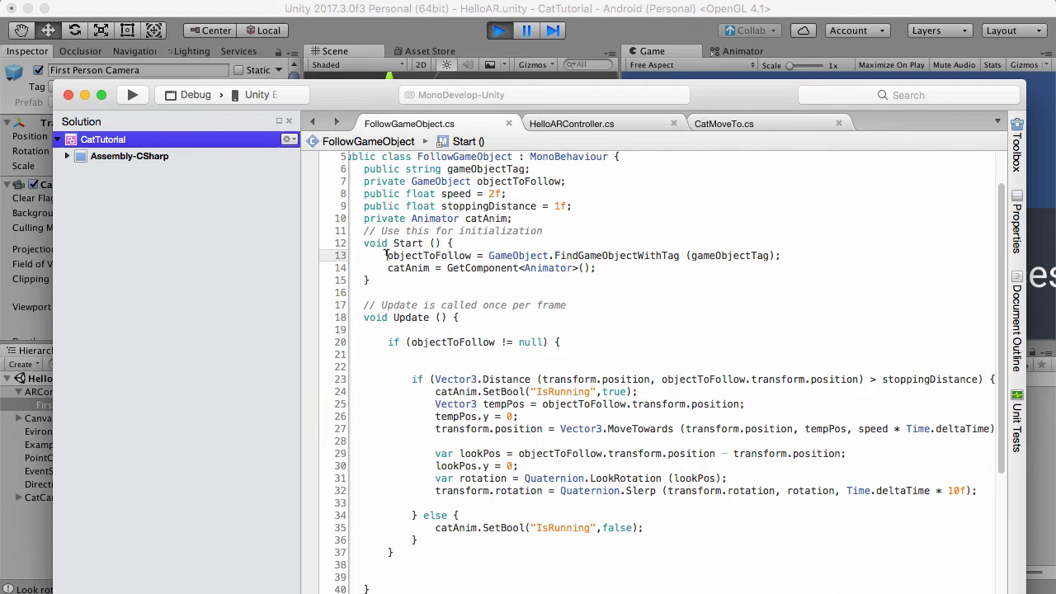
pyautogui.doubleClick(427, 255)
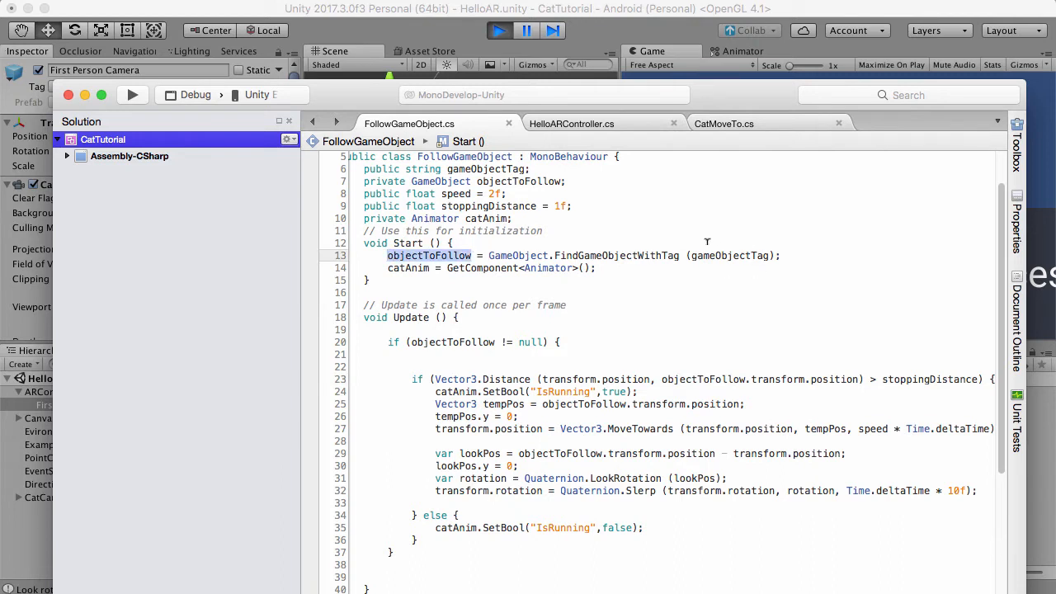
pyautogui.moveTo(840, 379)
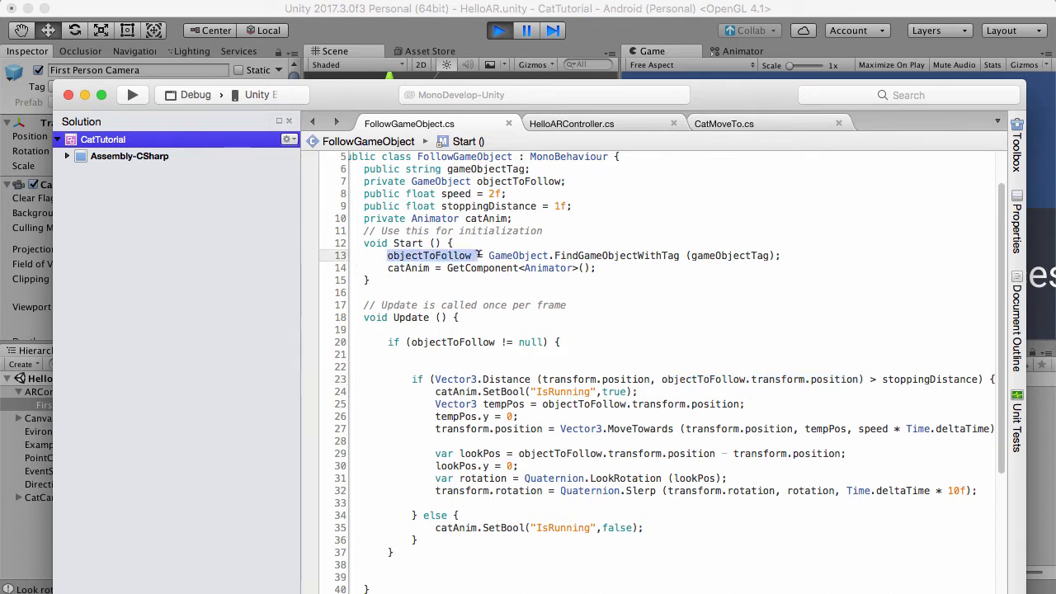
pyautogui.rightClick(450, 255)
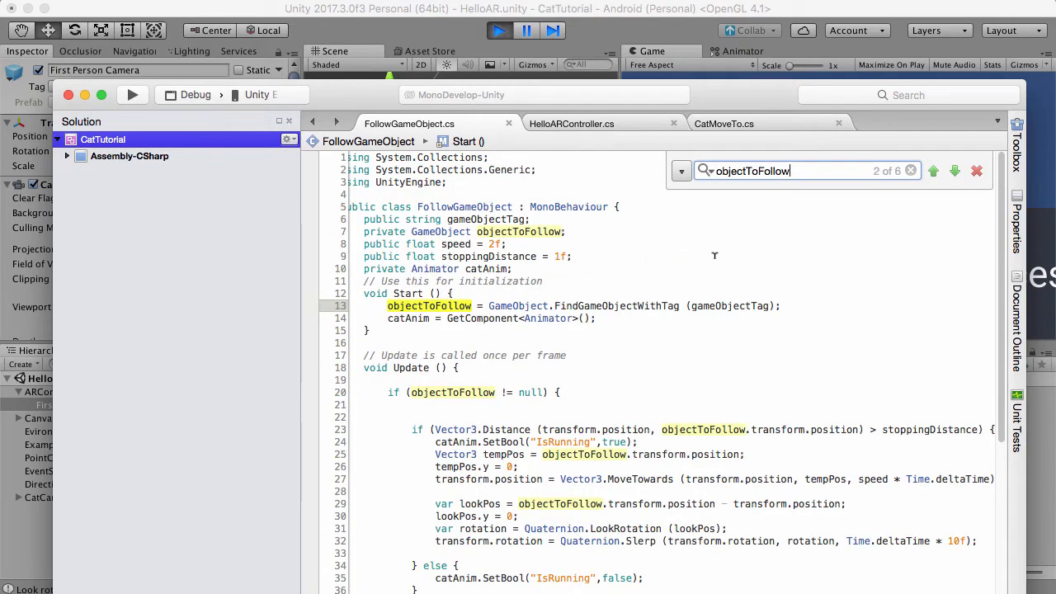
# - Step through the six objectToFollow matches, then select the tempPos declaration on line 25
pyautogui.click(955, 171)
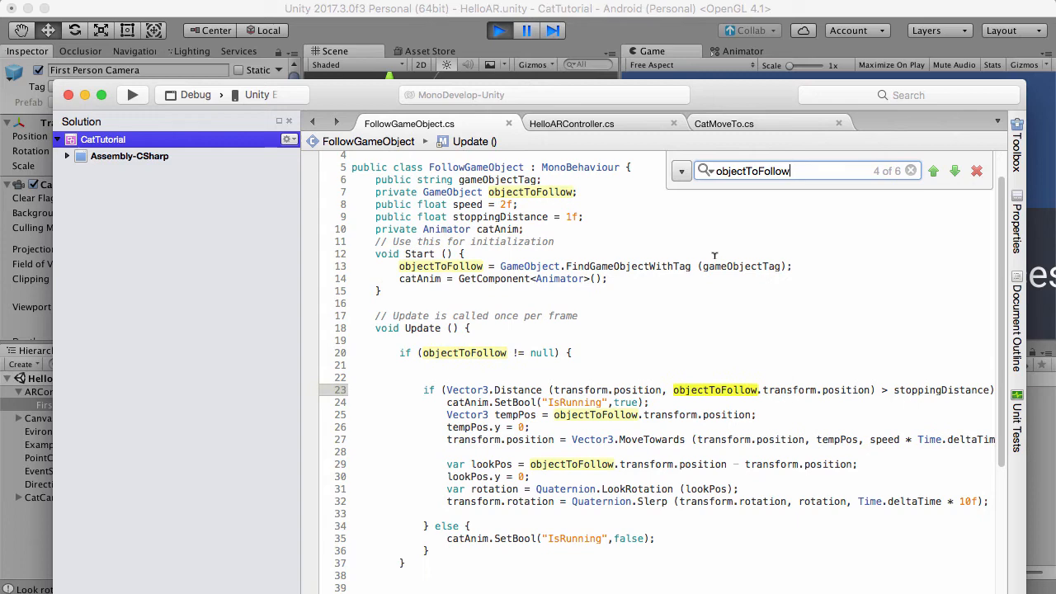
pyautogui.click(955, 171)
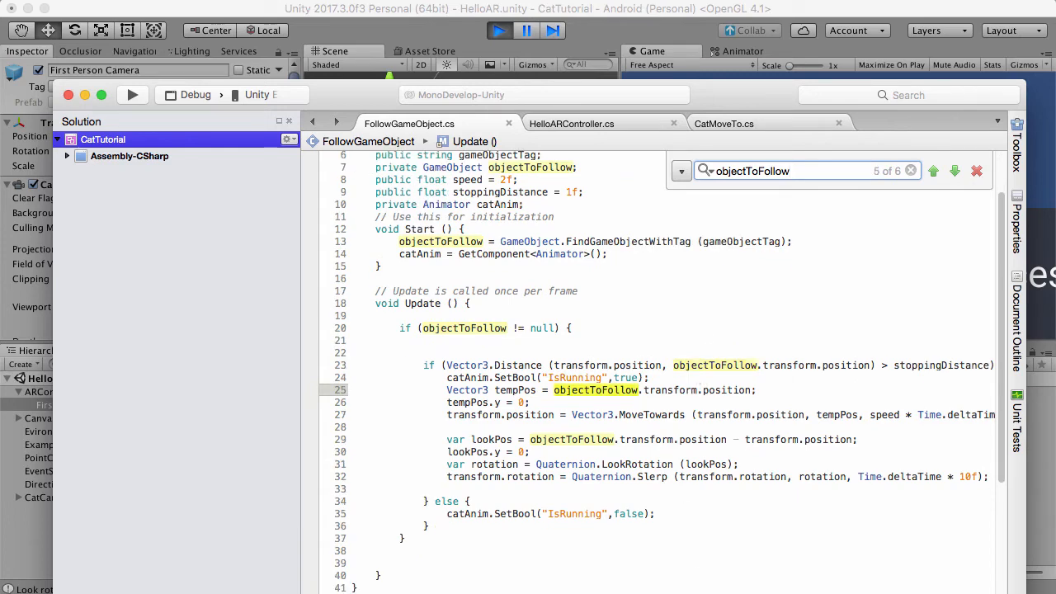
pyautogui.click(955, 171)
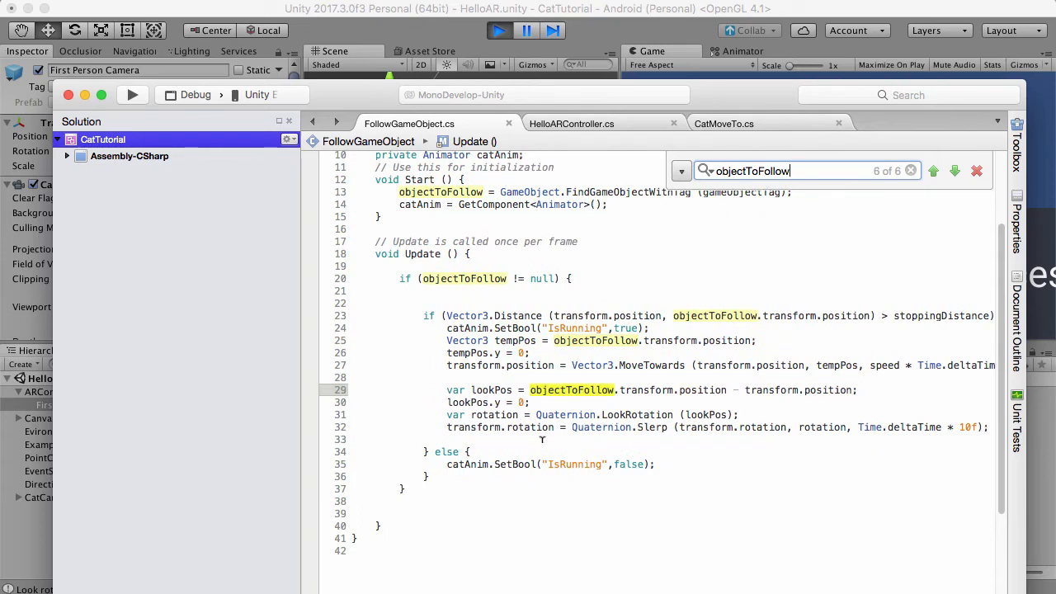
pyautogui.click(933, 171)
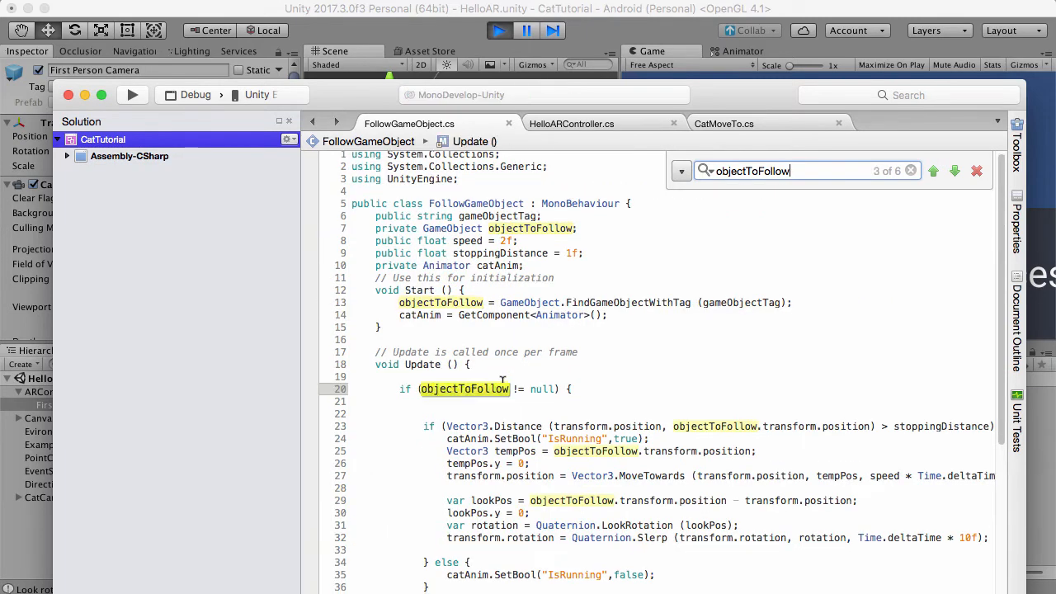
pyautogui.click(933, 170)
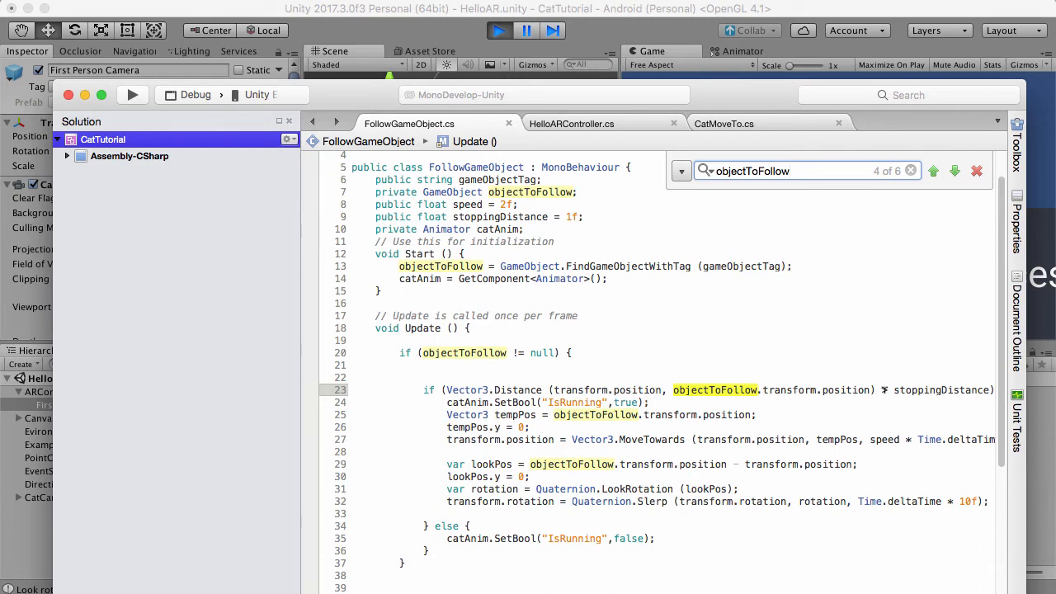
pyautogui.moveTo(954, 390)
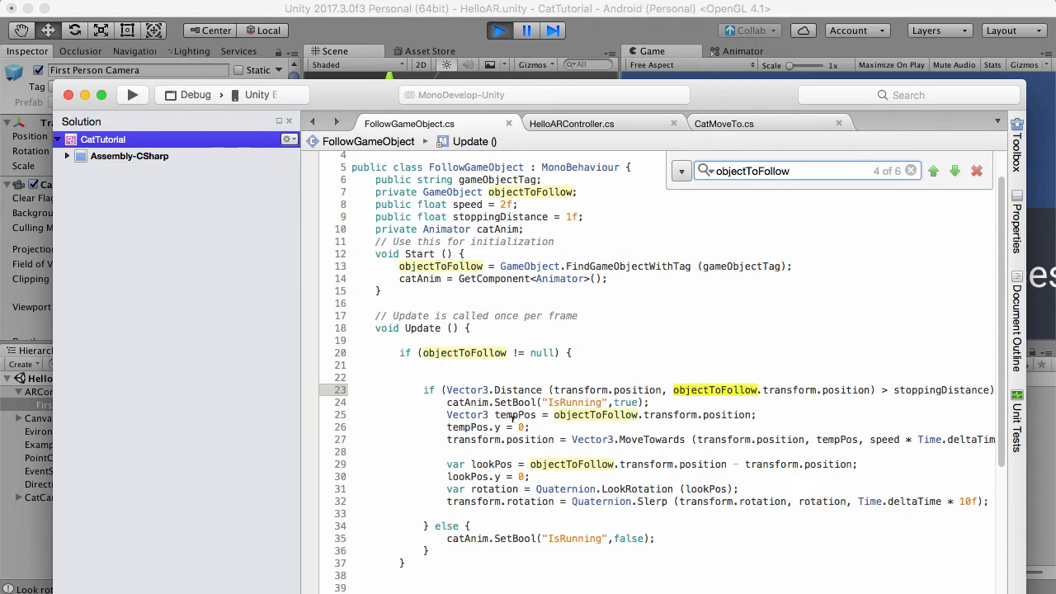
pyautogui.click(772, 171)
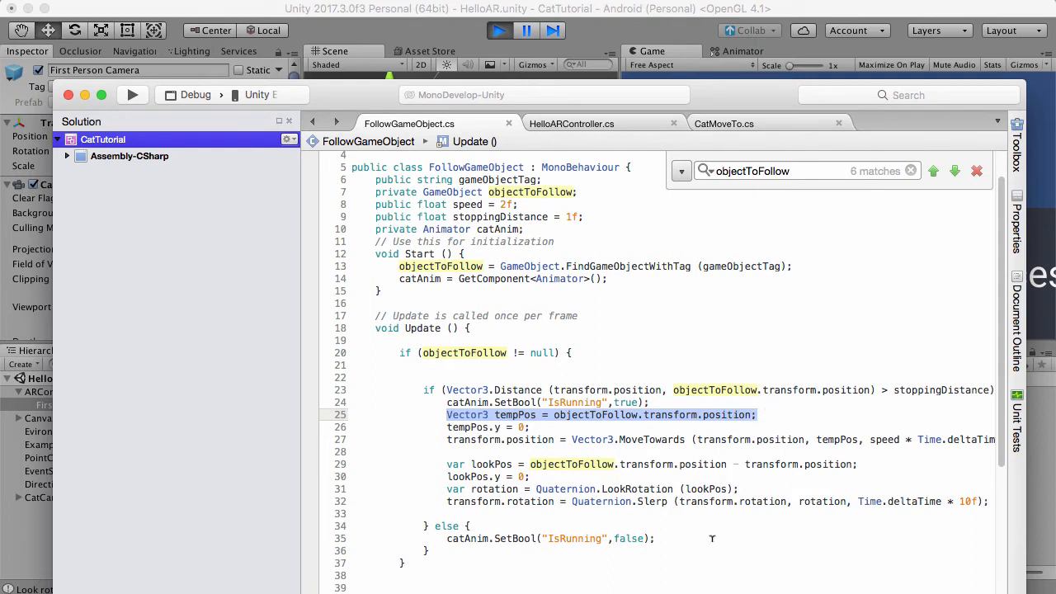
# - Cut the tempPos declaration and re-enter it as the first line inside the null check
pyautogui.rightClick(603, 415)
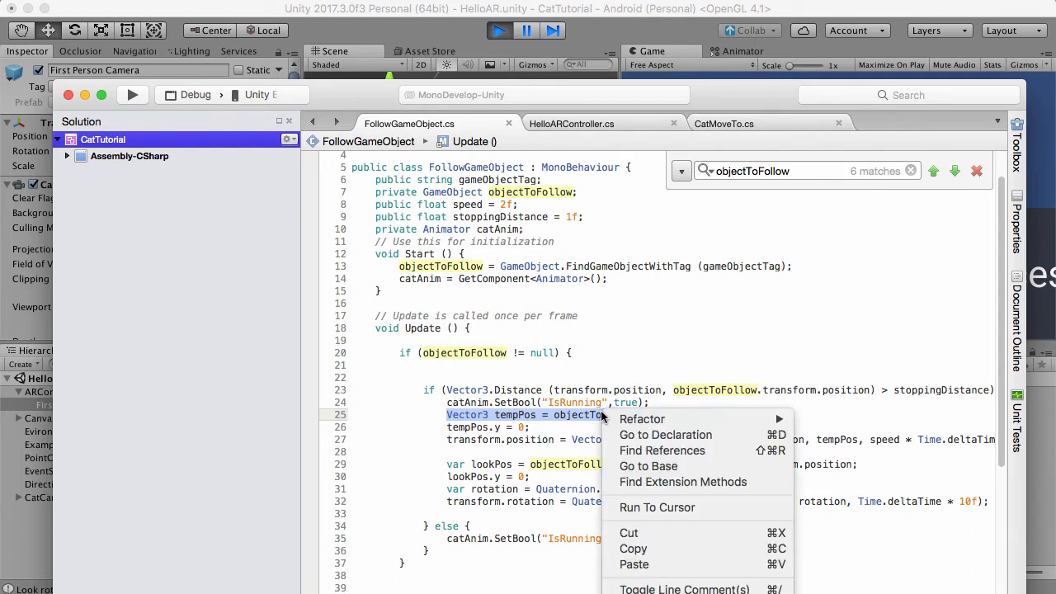
pyautogui.moveTo(628, 533)
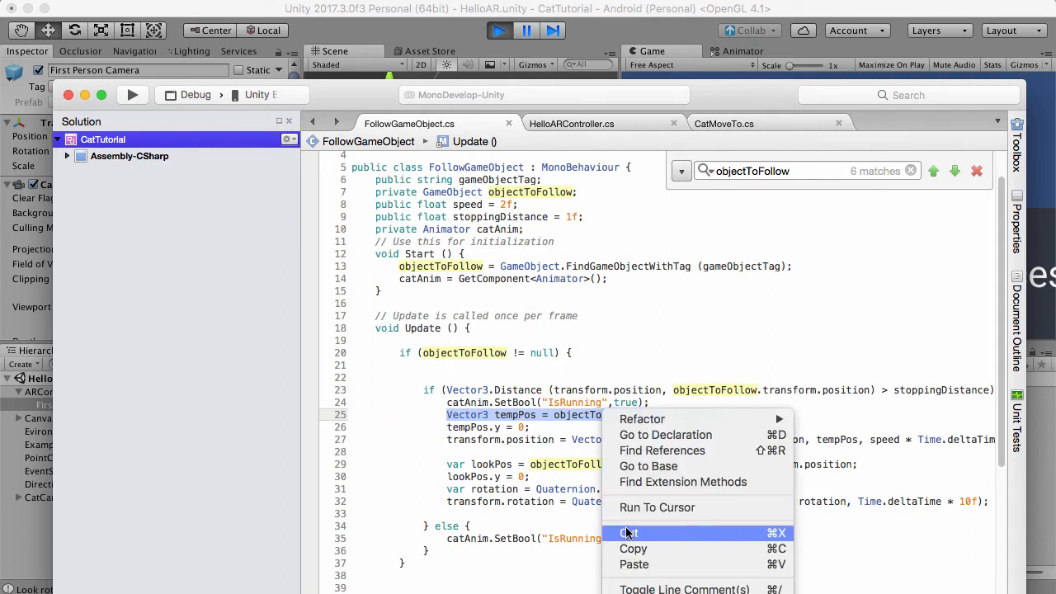
pyautogui.click(629, 534)
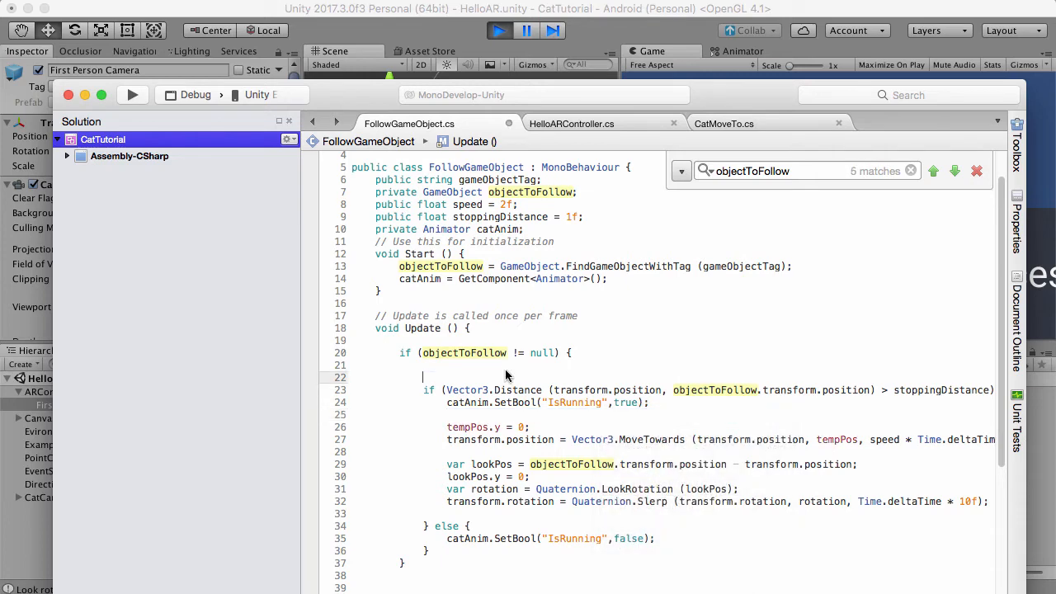
pyautogui.write('Vector3 tempPos = objectToFollow.transform.position;')
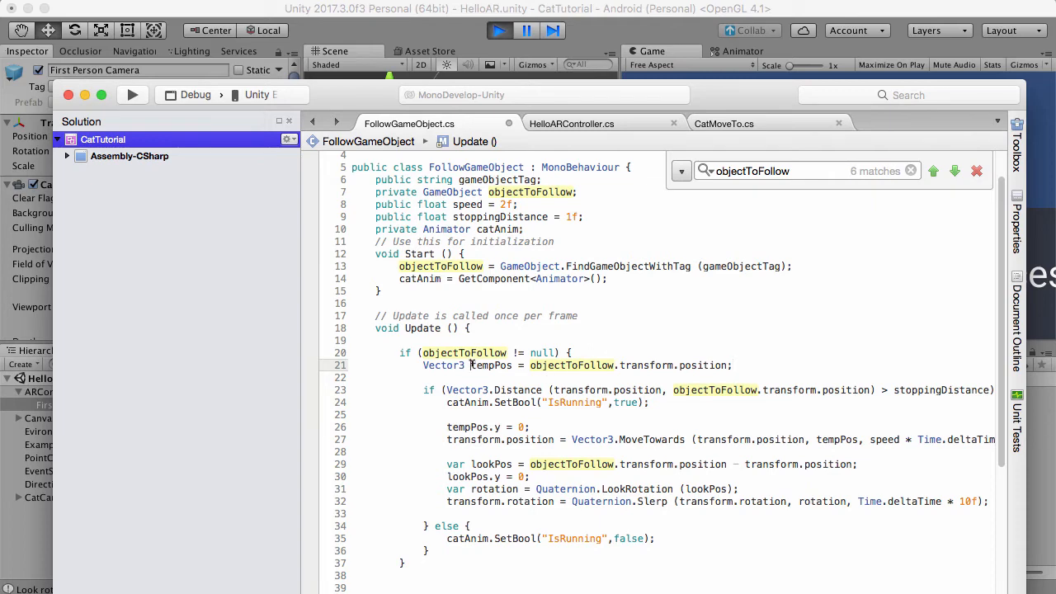
pyautogui.rightClick(487, 366)
pyautogui.write('tempPos')
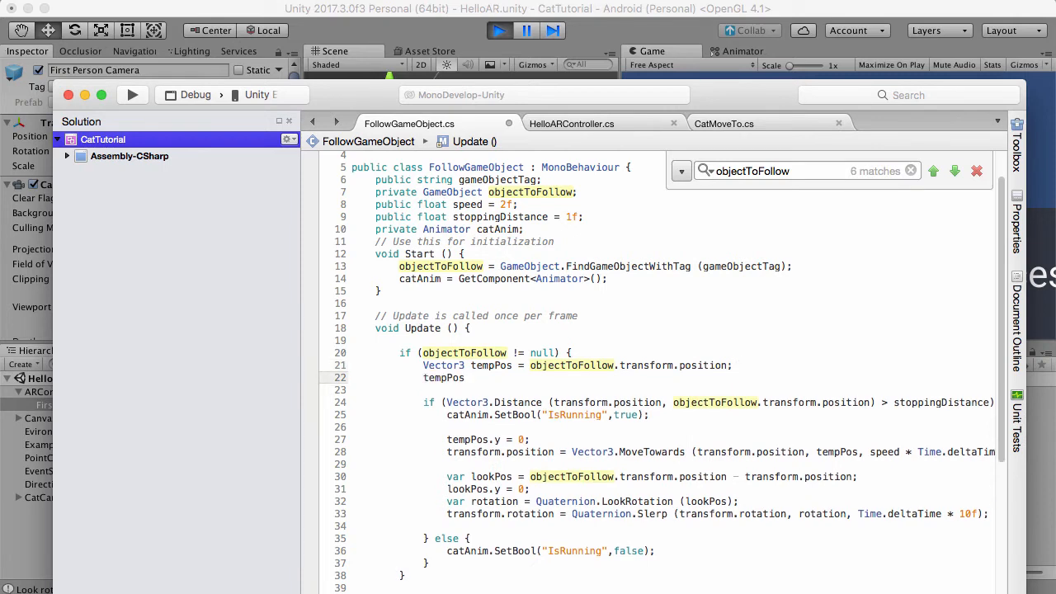
# - Complete line 22 as 'tempPos.y = transform.position.y;' with autocomplete
pyautogui.click(465, 378)
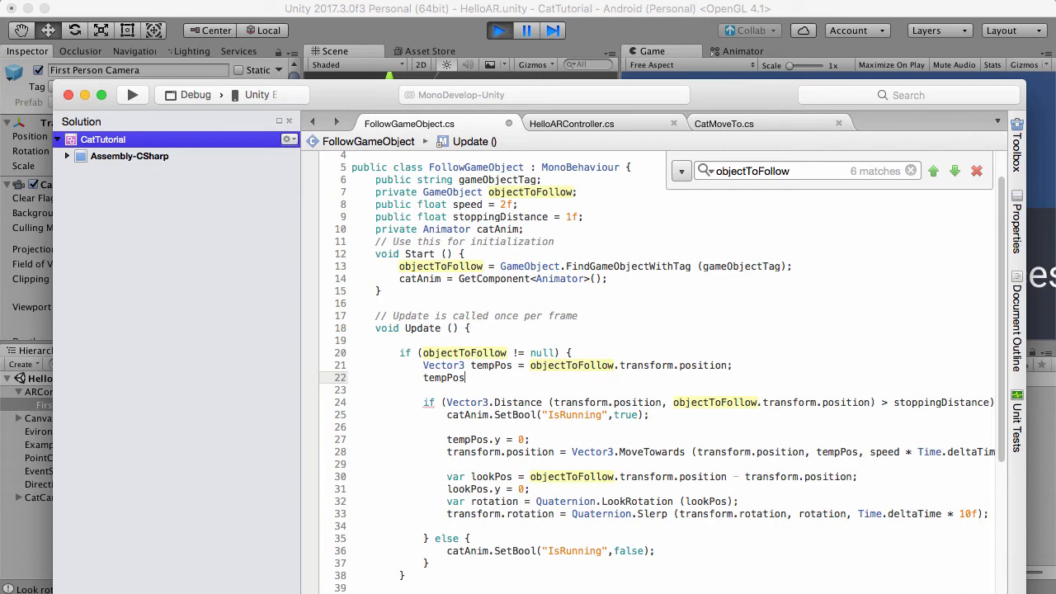
pyautogui.write('.y =')
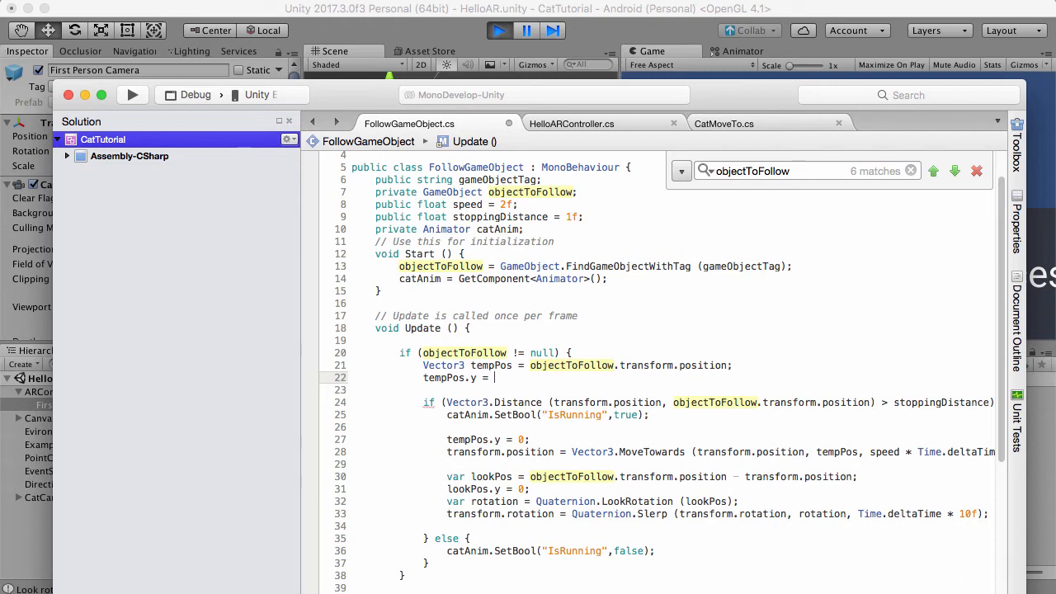
pyautogui.write('game')
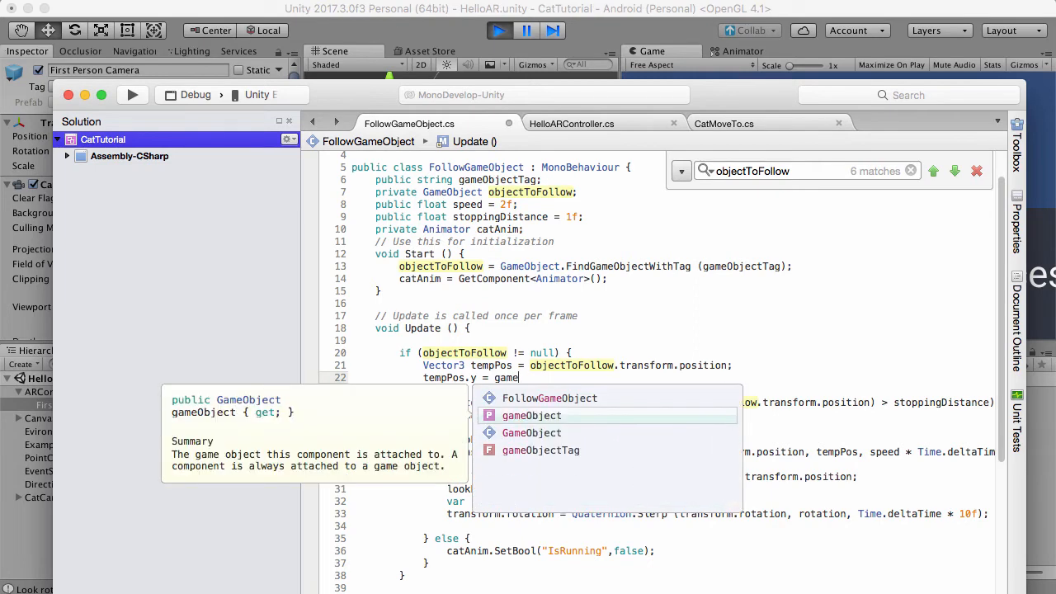
pyautogui.write('transform.')
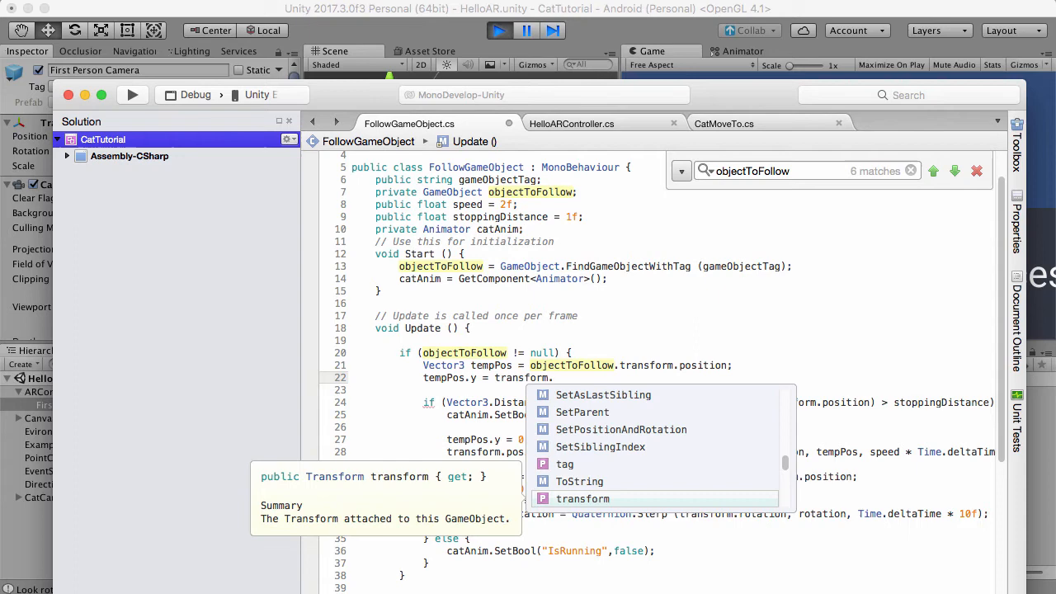
pyautogui.write('position')
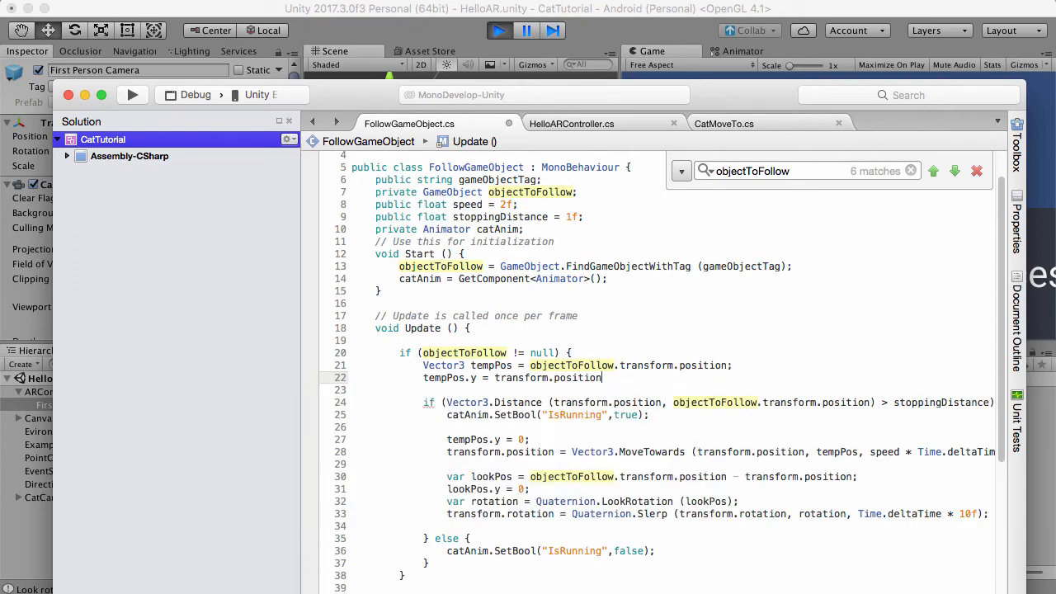
pyautogui.write('.y;')
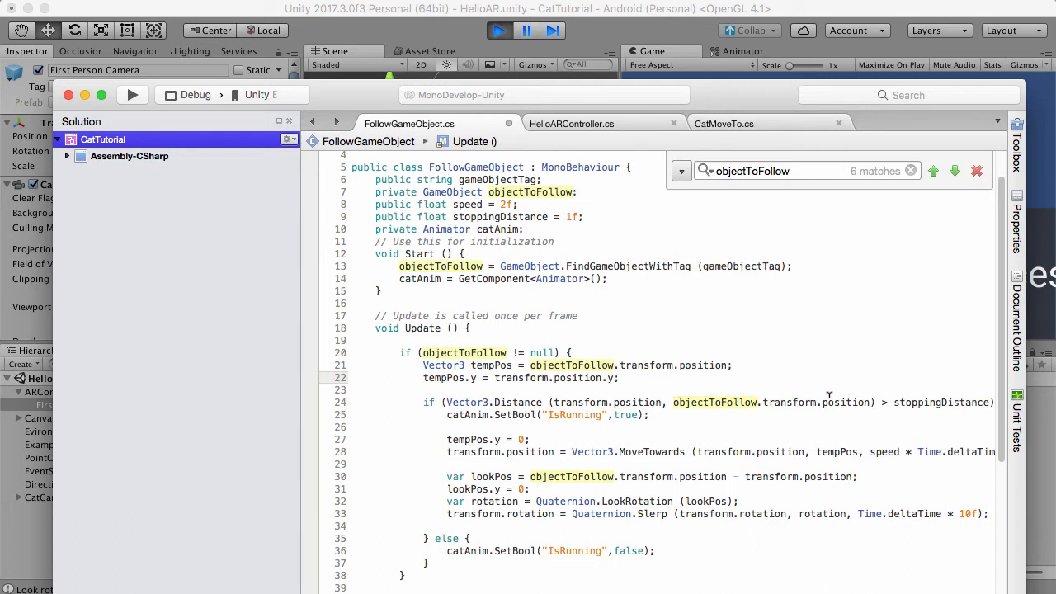
pyautogui.doubleClick(442, 378)
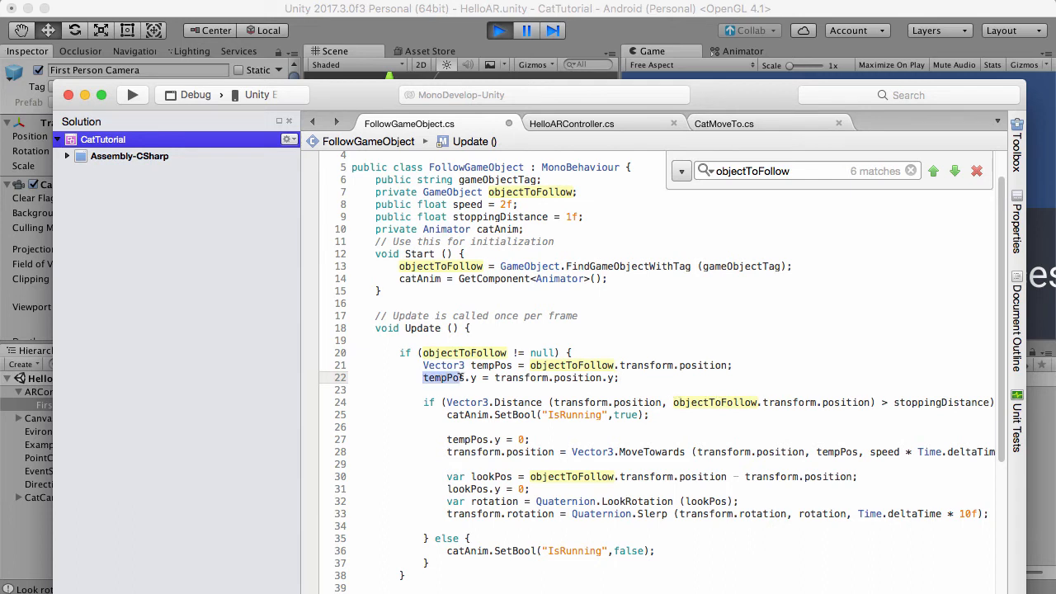
# - Paste tempPos over objectToFollow.transform.position in line 24's distance check
pyautogui.rightClick(446, 378)
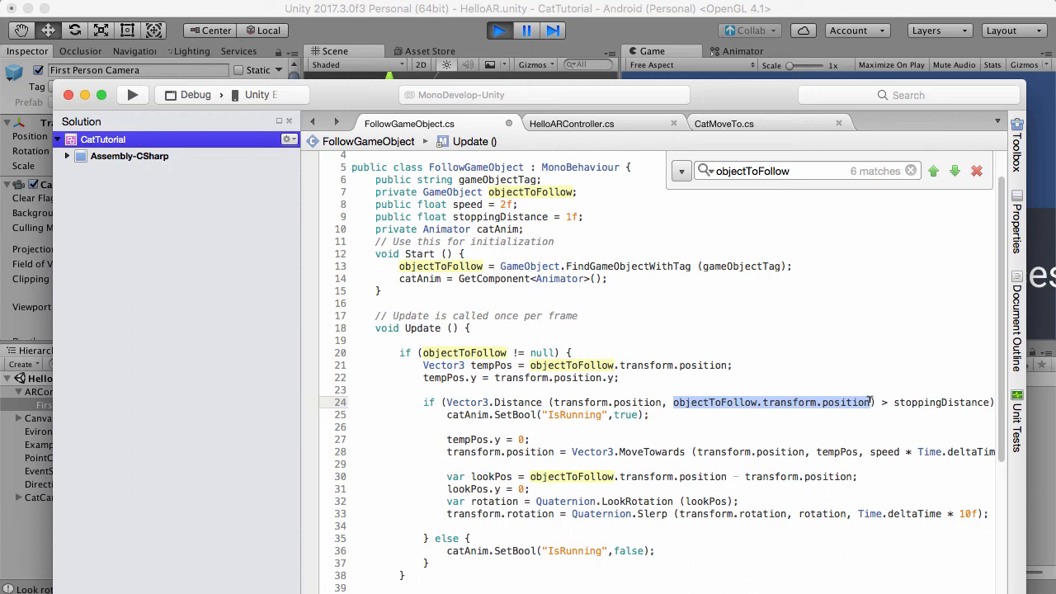
pyautogui.moveTo(788, 423)
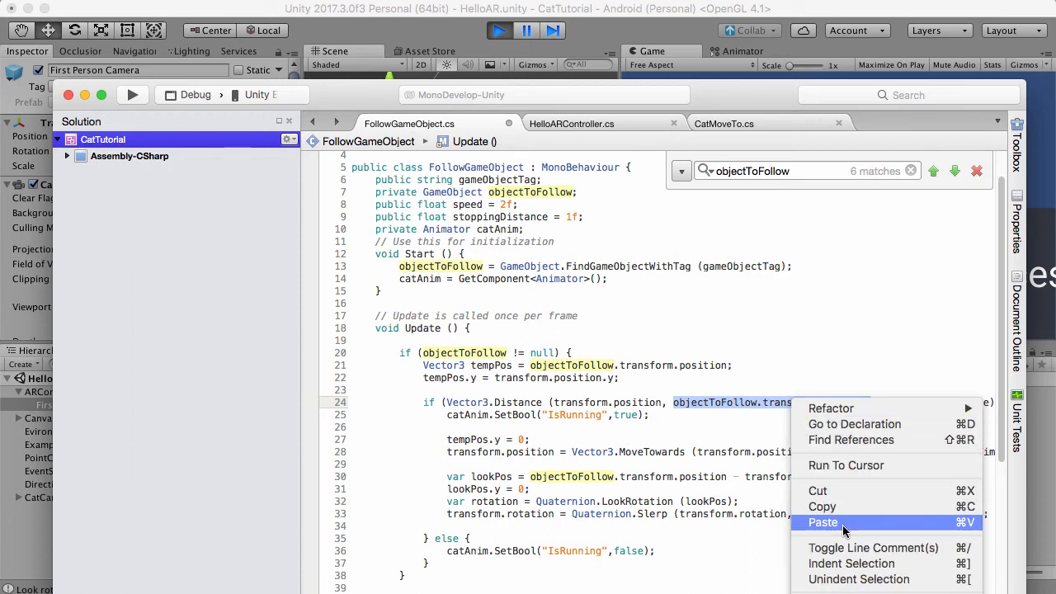
pyautogui.moveTo(843, 532)
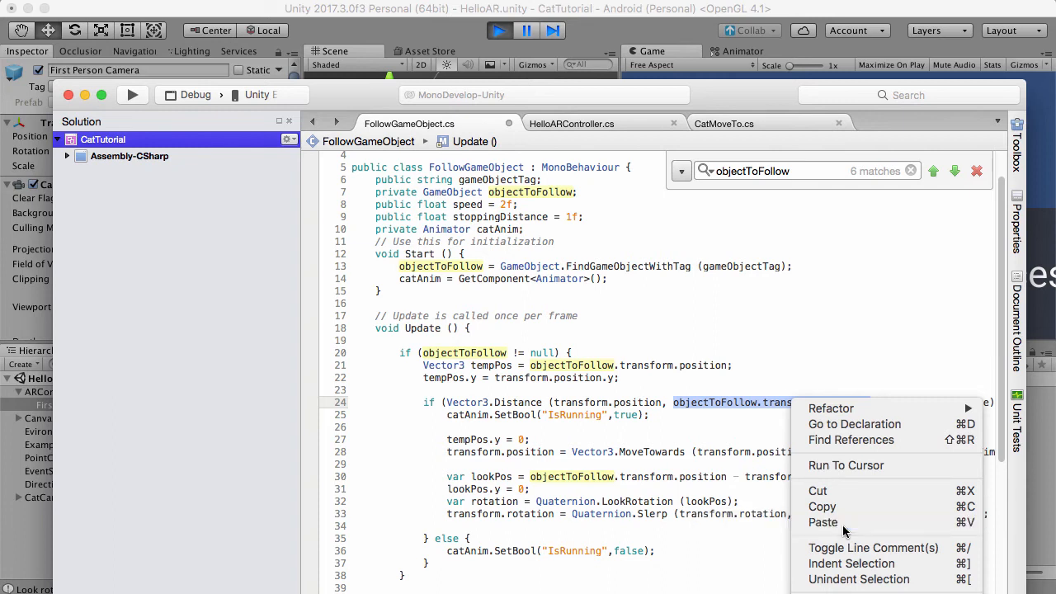
pyautogui.click(823, 522)
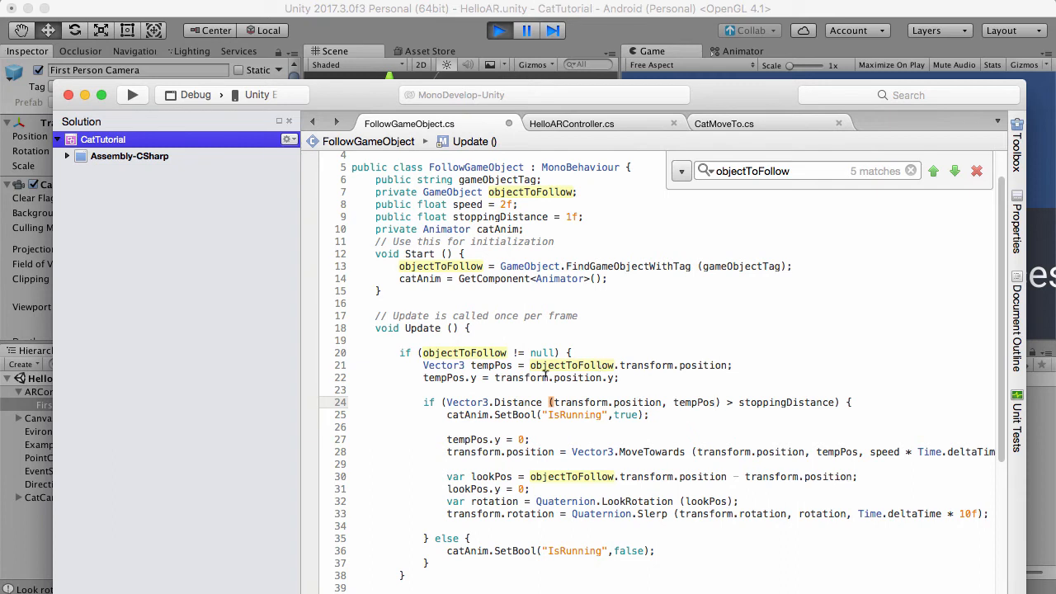
pyautogui.moveTo(579, 376)
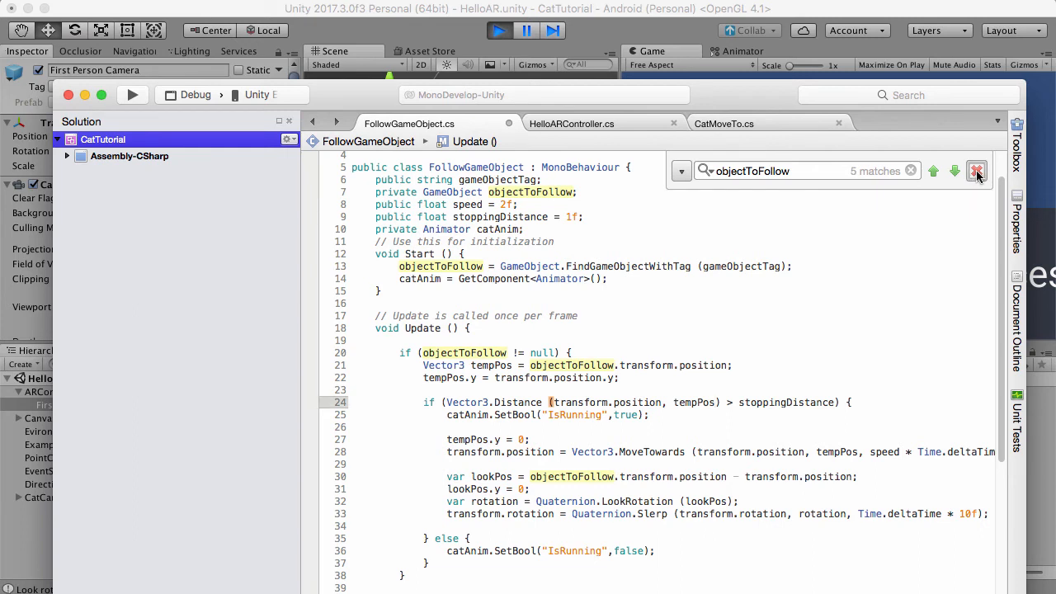
# - Close the objectToFollow find bar and switch back to the Unity editor
pyautogui.click(977, 171)
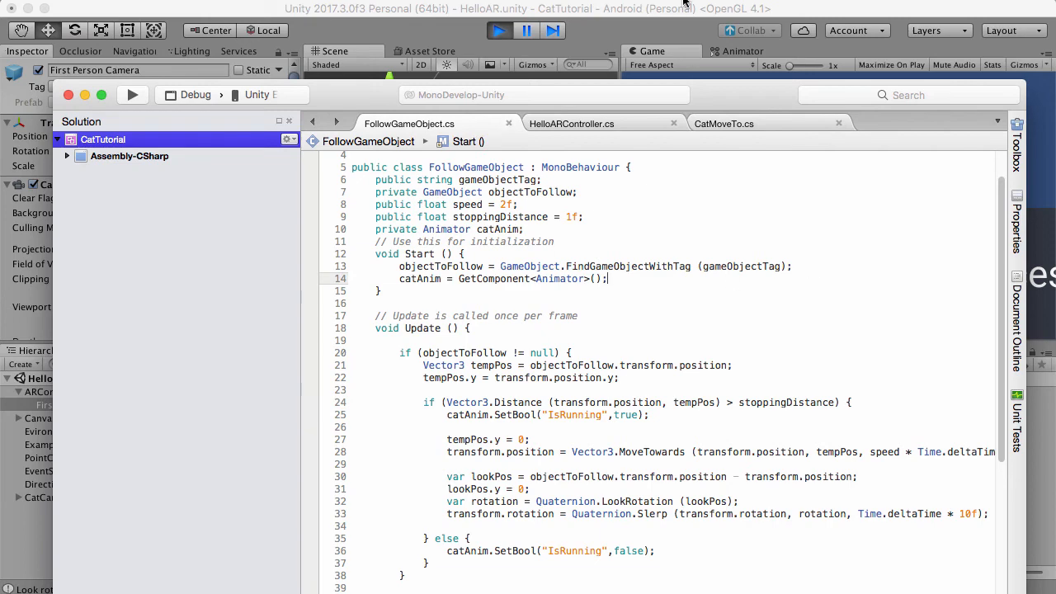
pyautogui.click(498, 30)
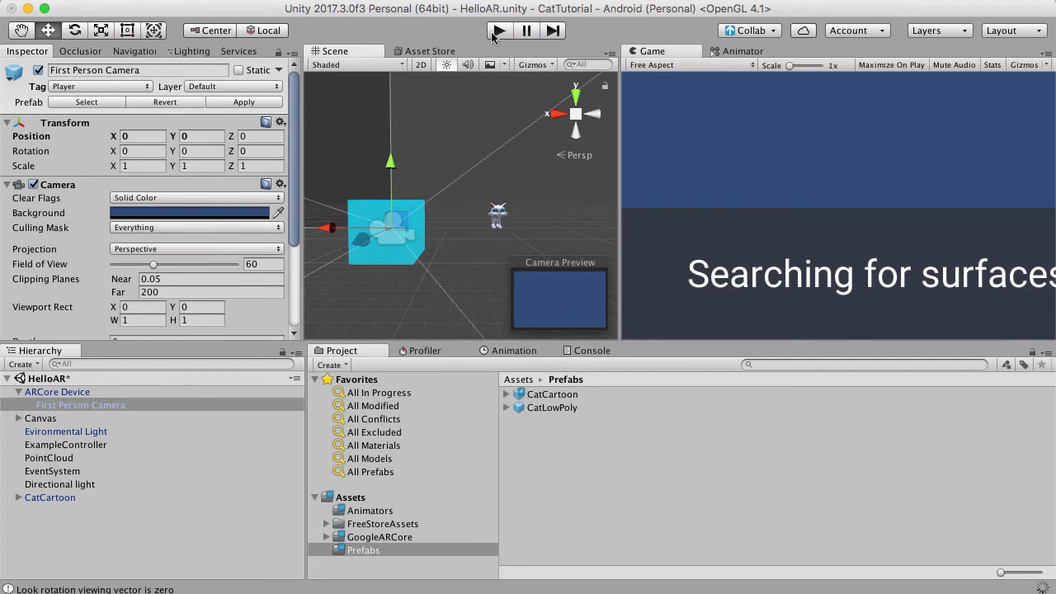
pyautogui.moveTo(390, 353)
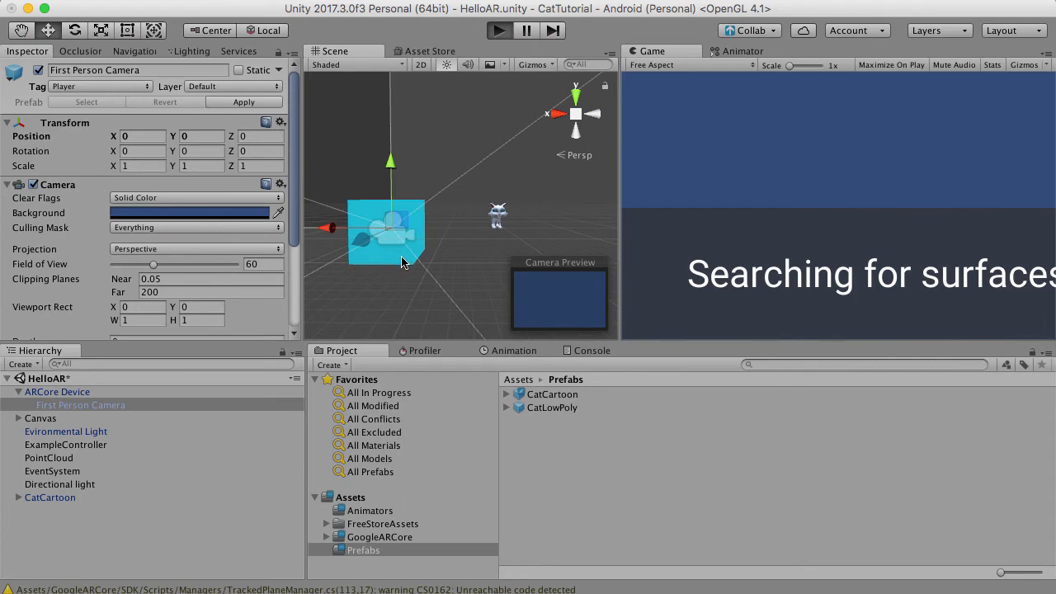
# - Play the scene, dragging the First Person Camera sideways, below and back above ground
pyautogui.click(498, 31)
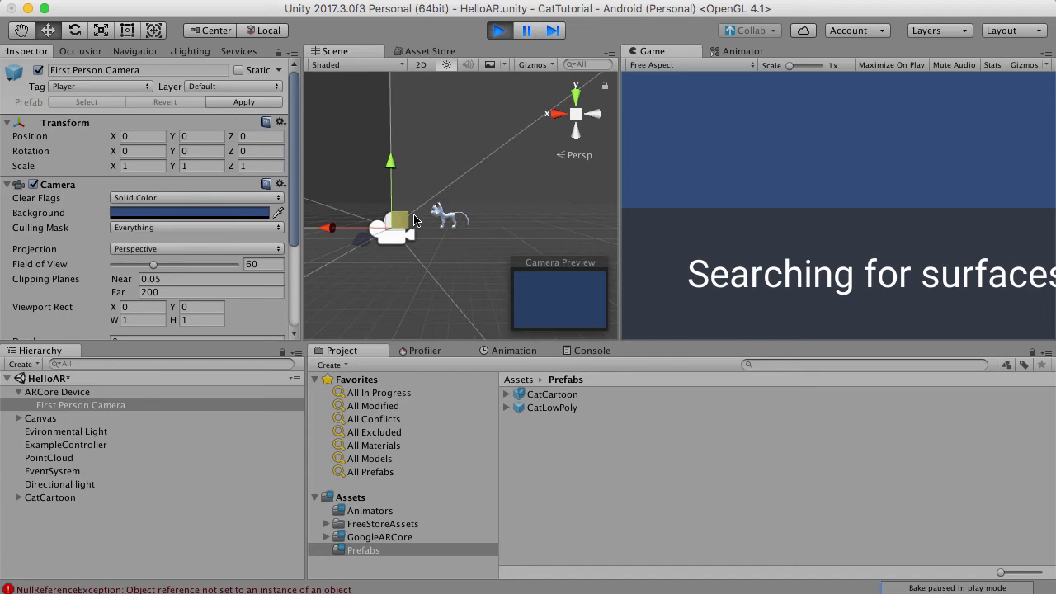
pyautogui.moveTo(390, 163); pyautogui.dragTo(390, 146)
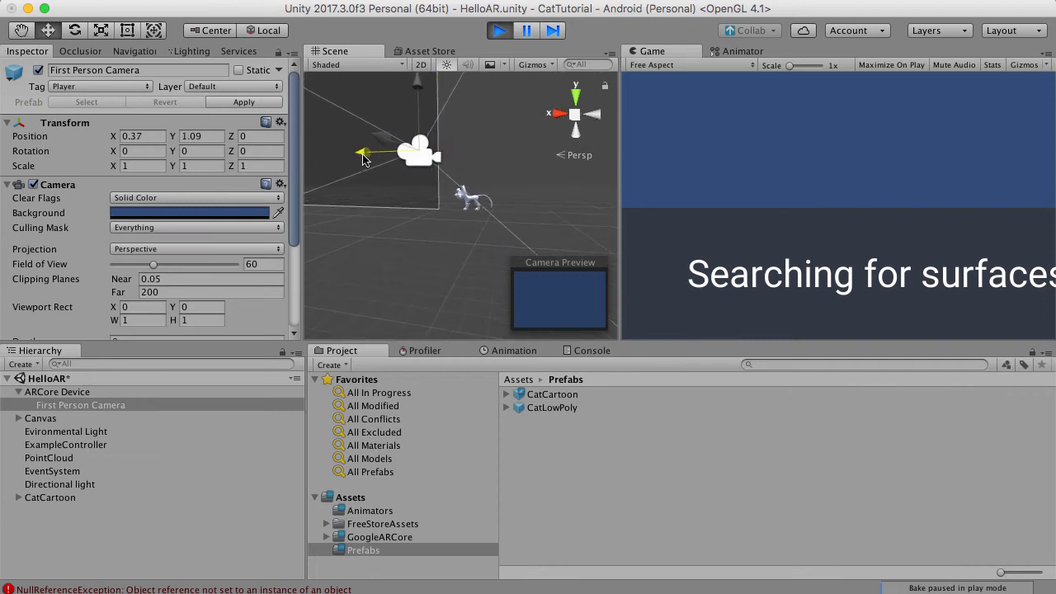
pyautogui.moveTo(363, 156); pyautogui.dragTo(309, 157)
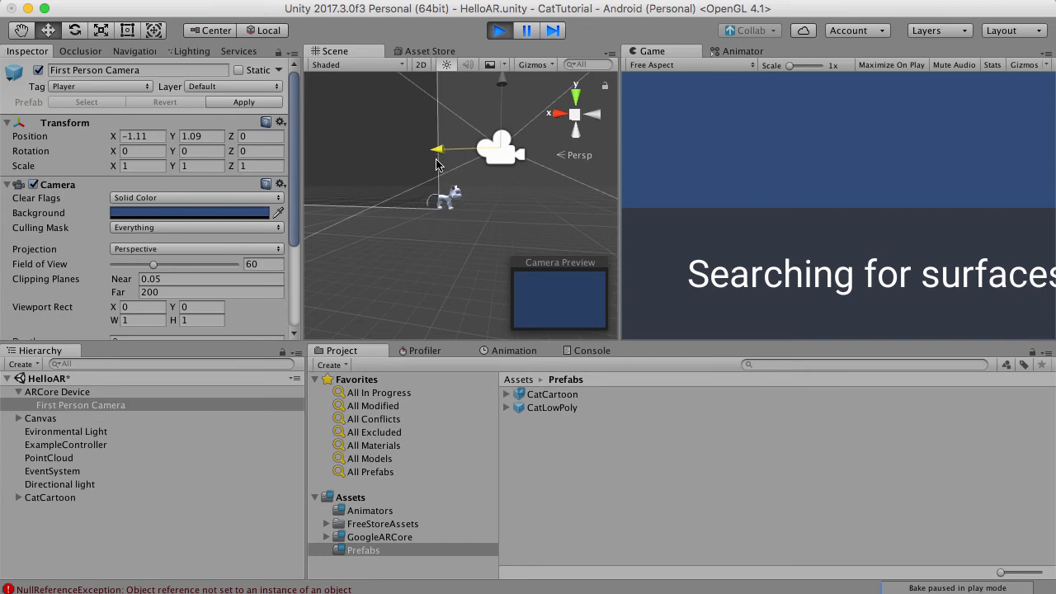
pyautogui.moveTo(438, 149); pyautogui.dragTo(400, 153)
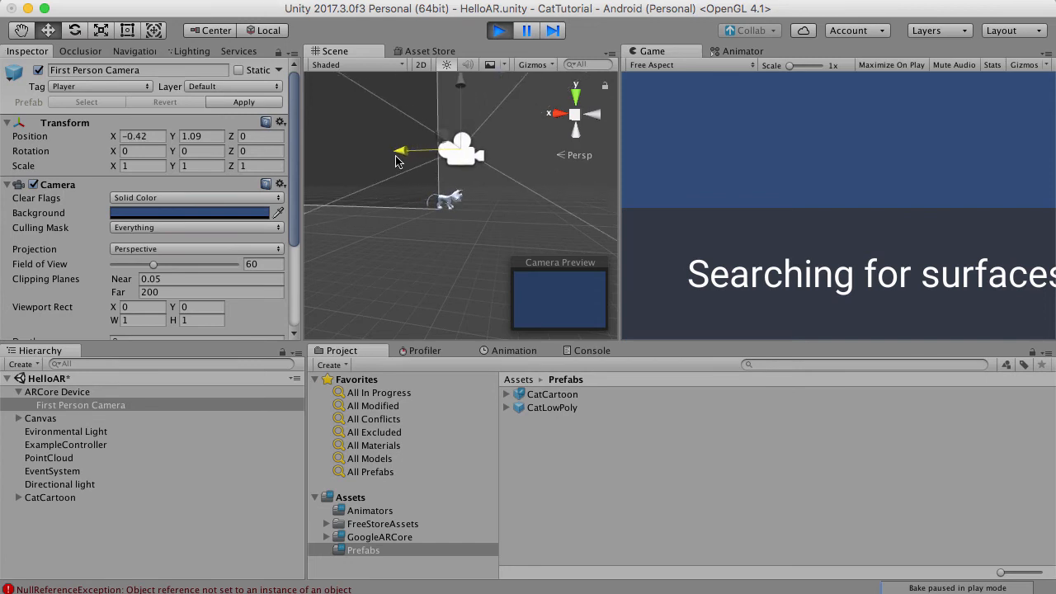
pyautogui.moveTo(401, 153); pyautogui.dragTo(347, 153)
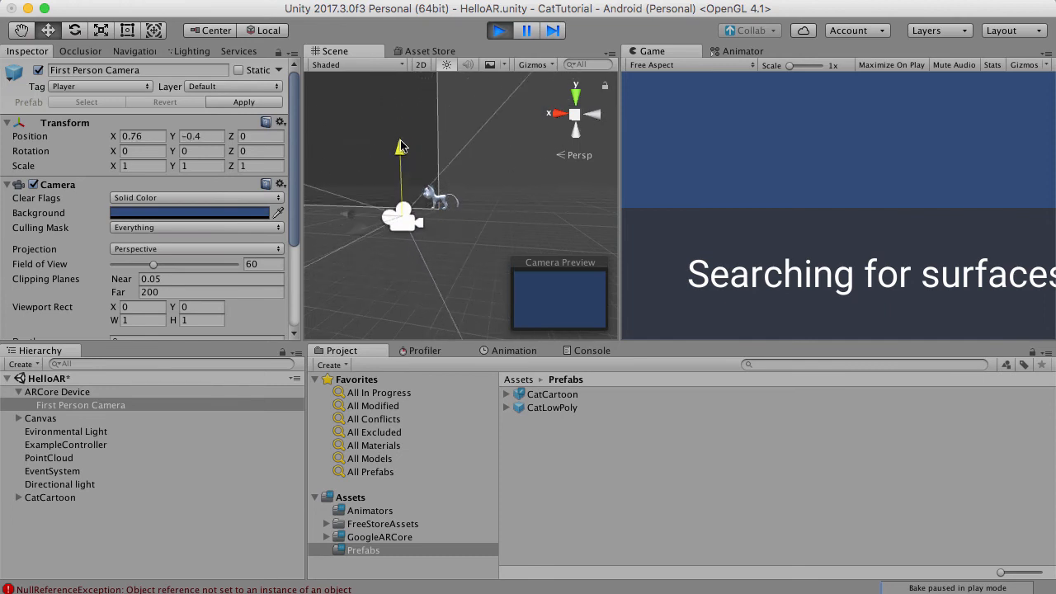
pyautogui.moveTo(401, 149); pyautogui.dragTo(398, 111)
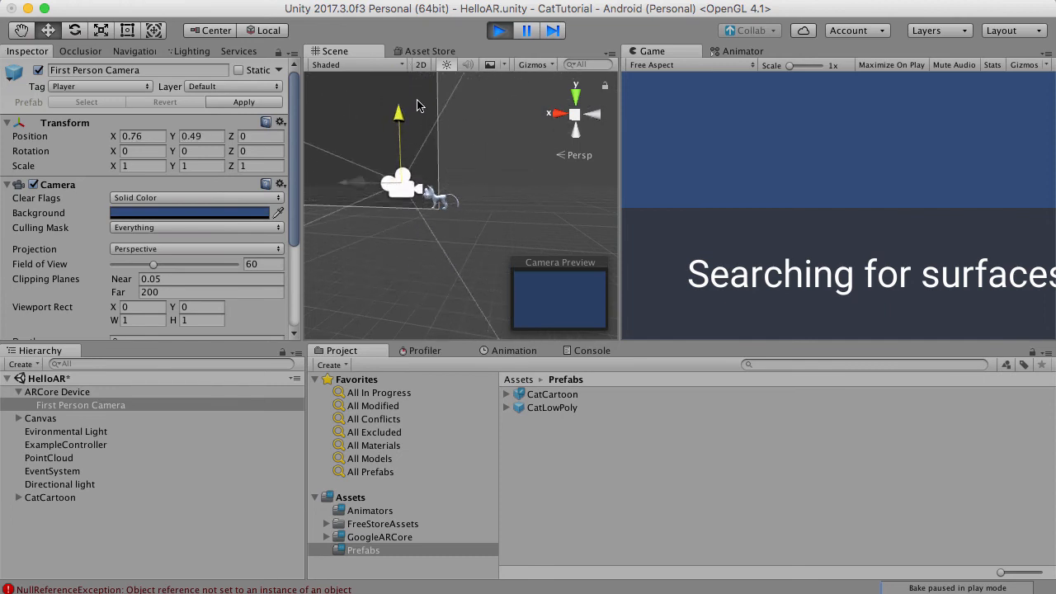